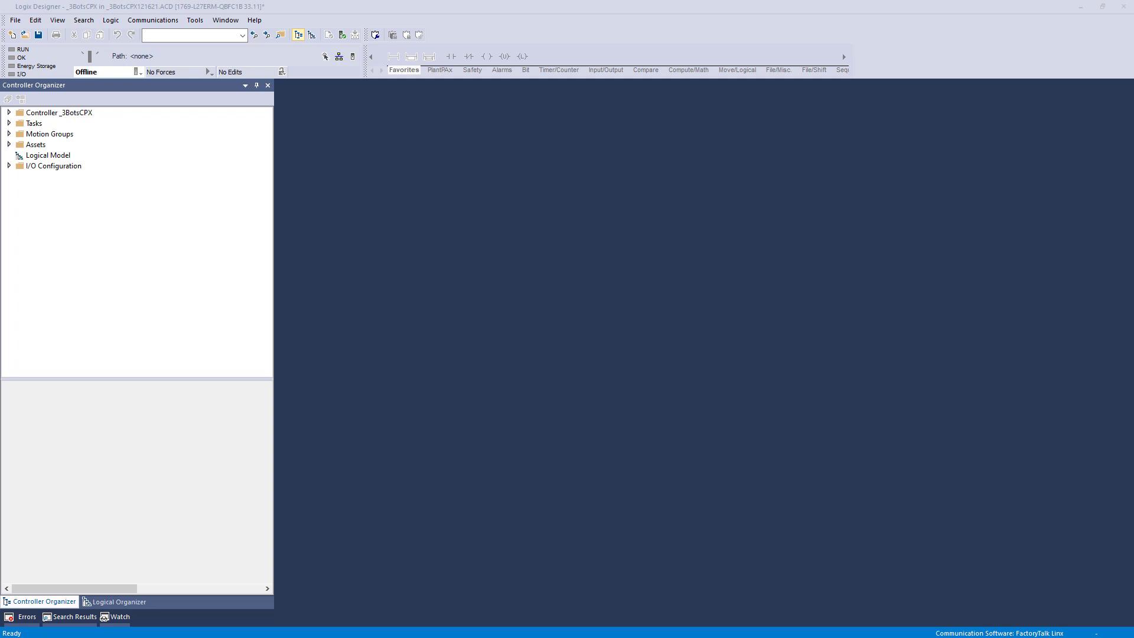
mouse_move(491, 374)
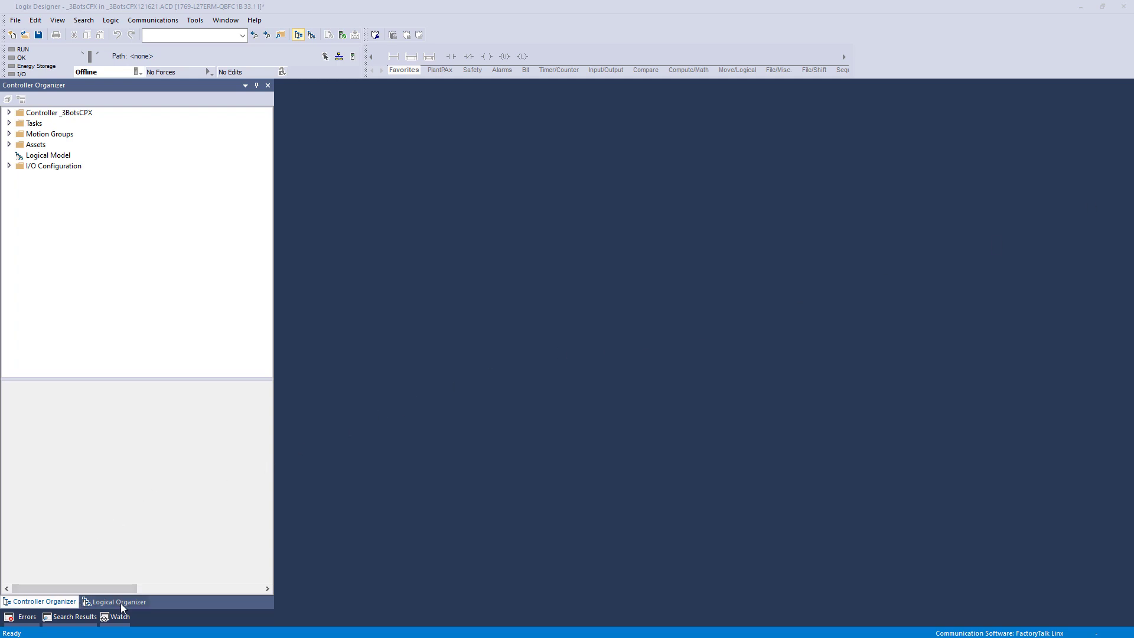
- Expand and collapse Motion Groups, then expand Tasks and MainTask to list its programs
left_click(118, 601)
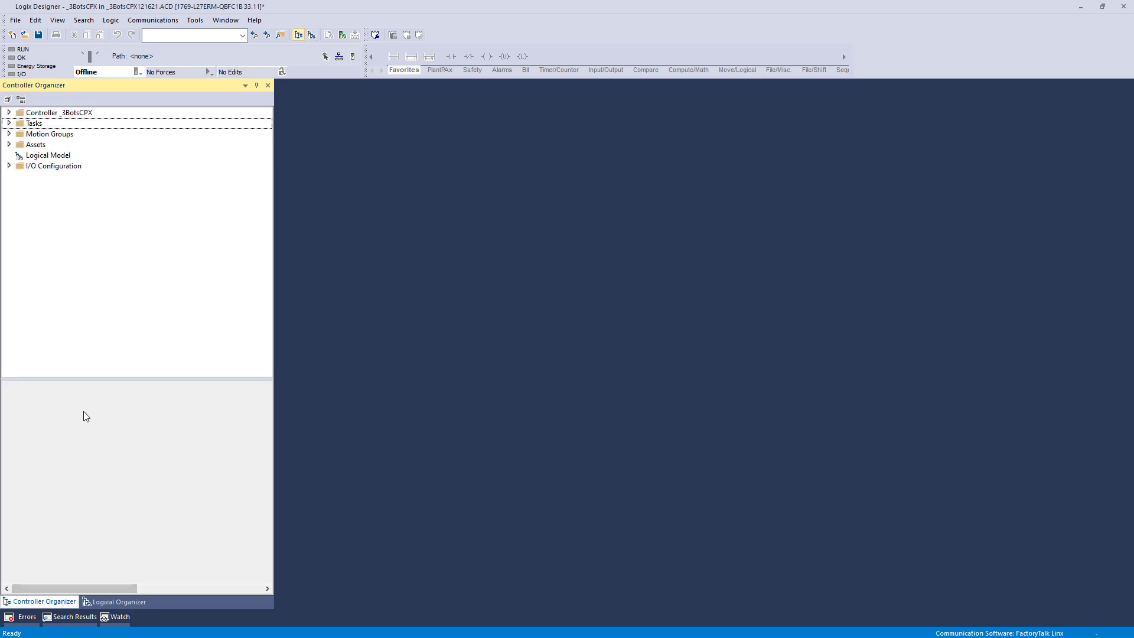
mouse_move(66, 276)
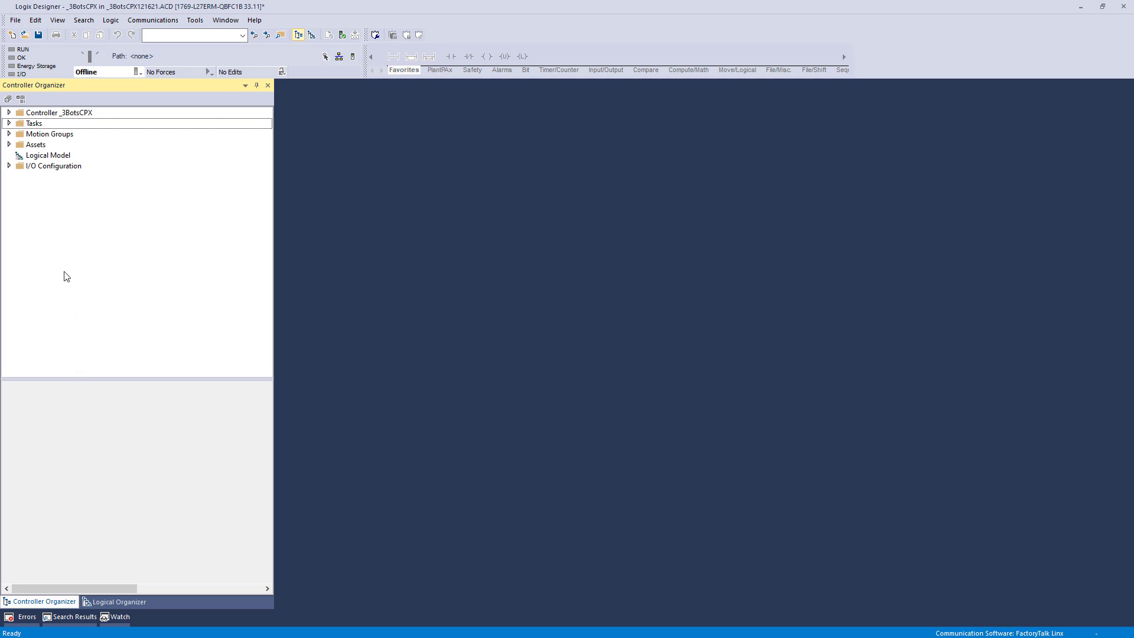
mouse_move(45, 243)
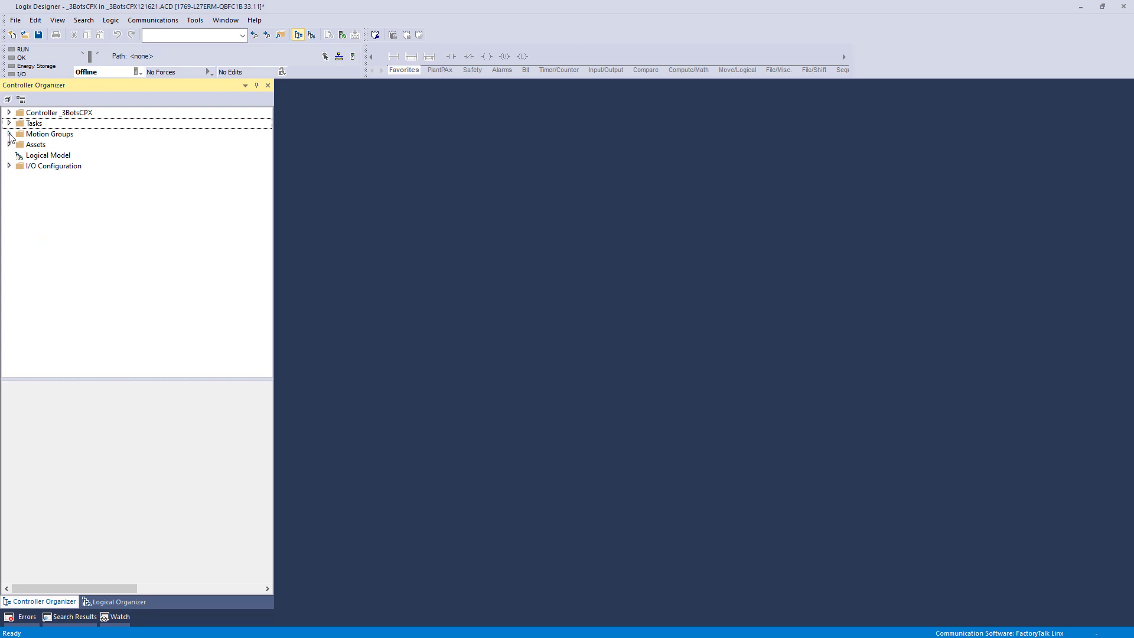
left_click(9, 134)
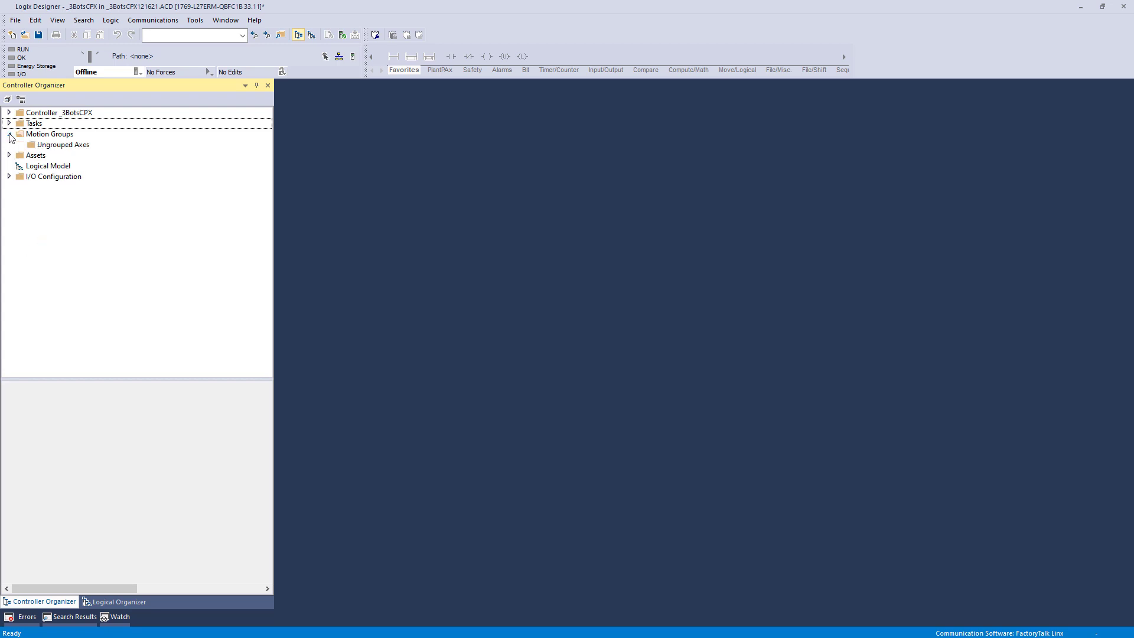
left_click(8, 136)
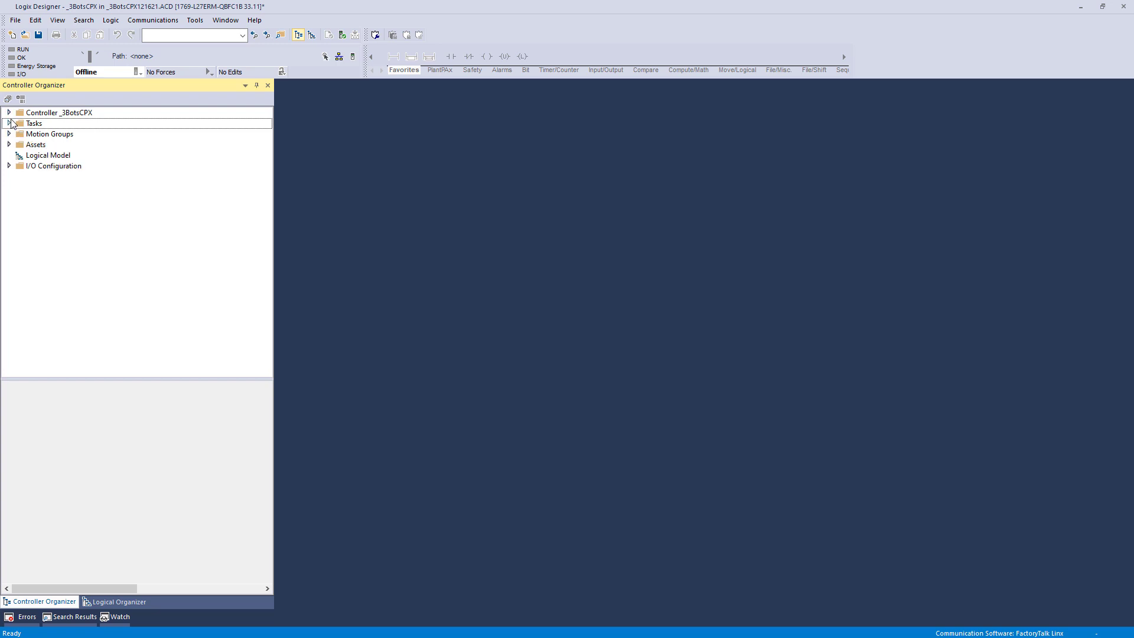
left_click(9, 123)
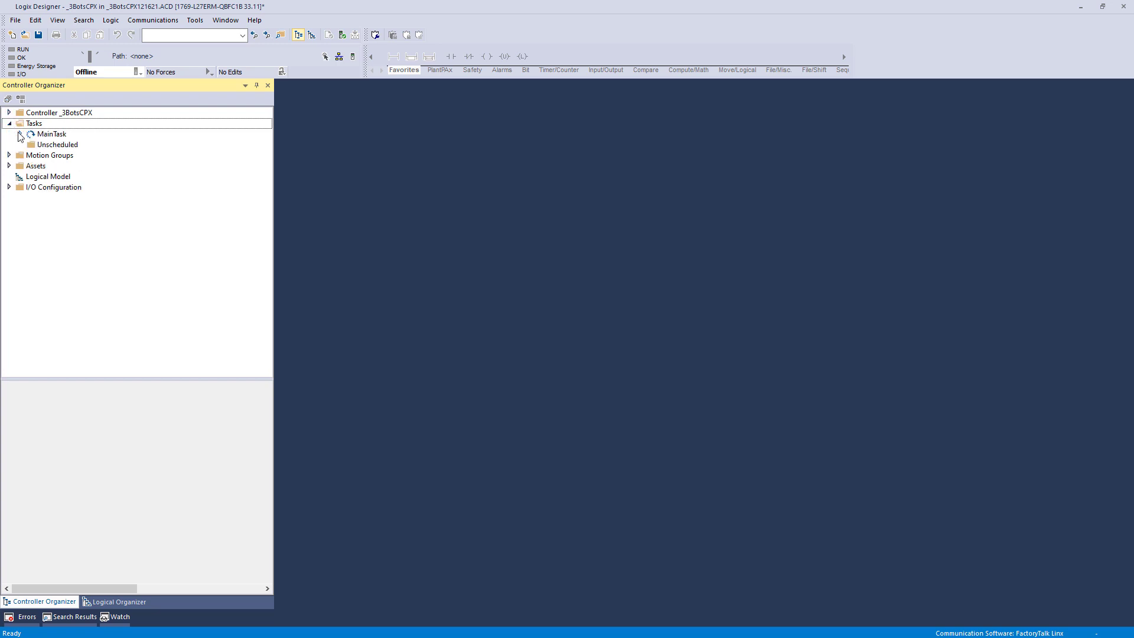
left_click(20, 134)
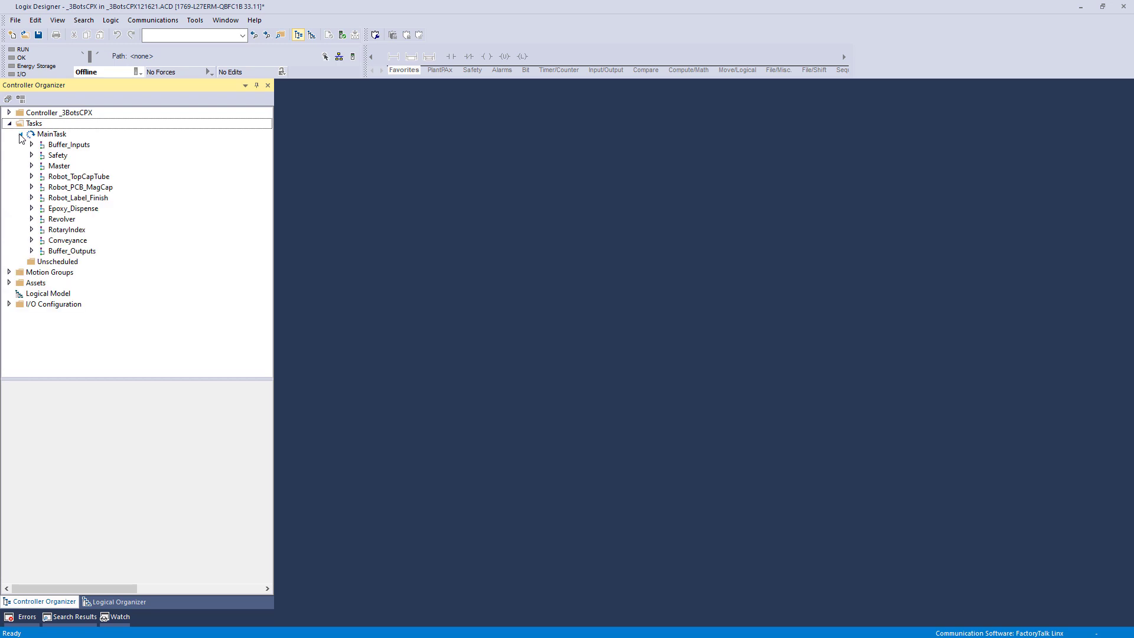
- Switch between the Logical Organizer and the controller task tree twice
left_click(119, 601)
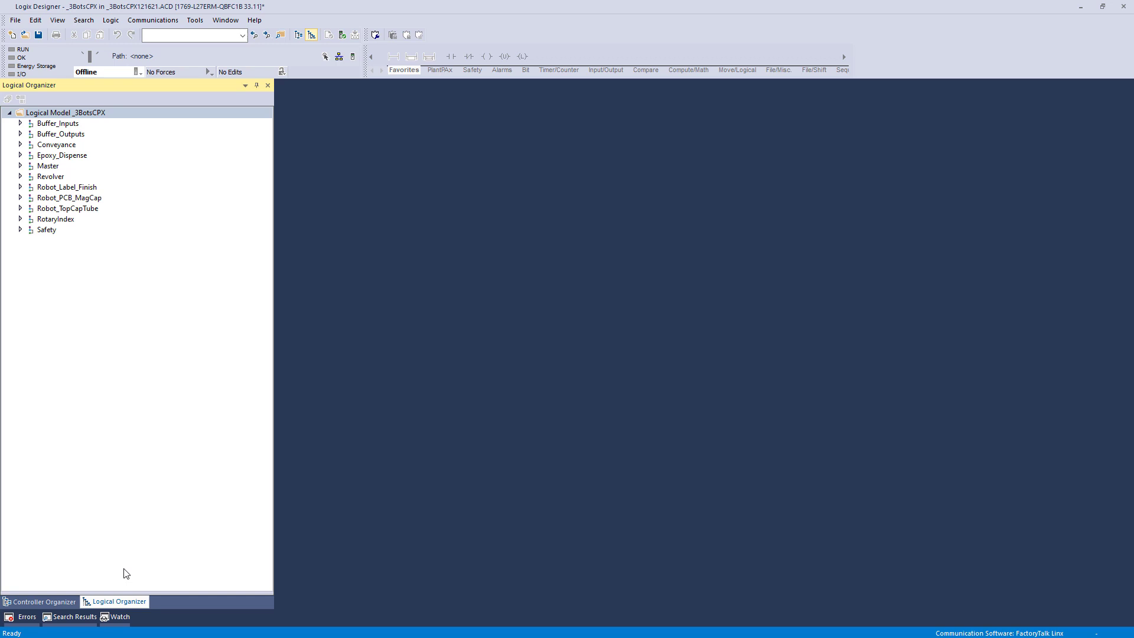
mouse_move(105, 473)
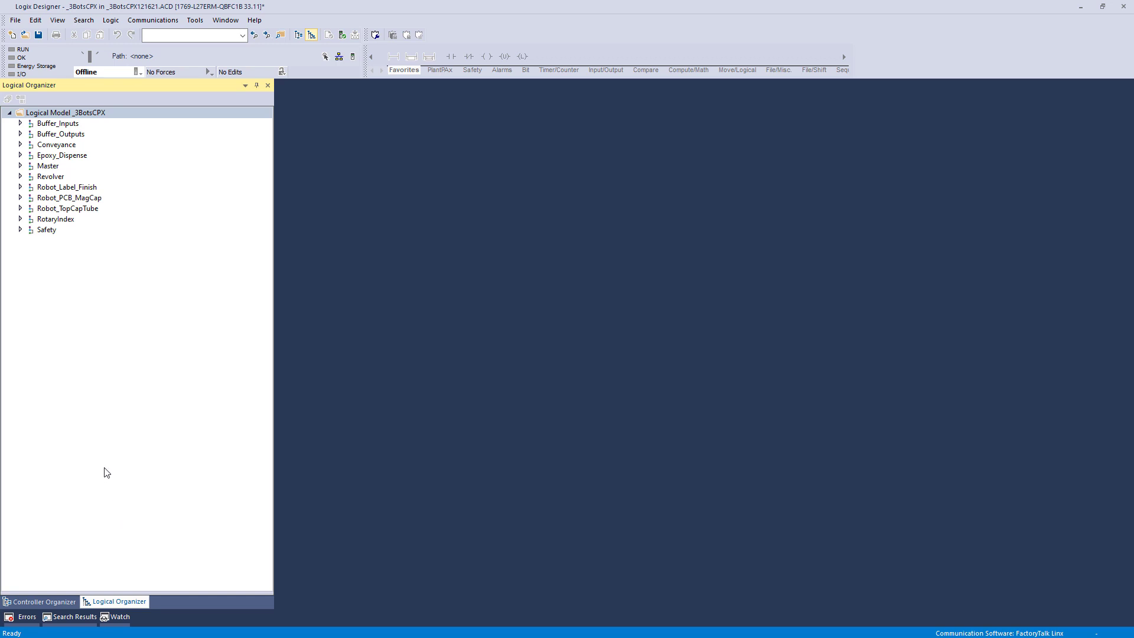
mouse_move(81, 223)
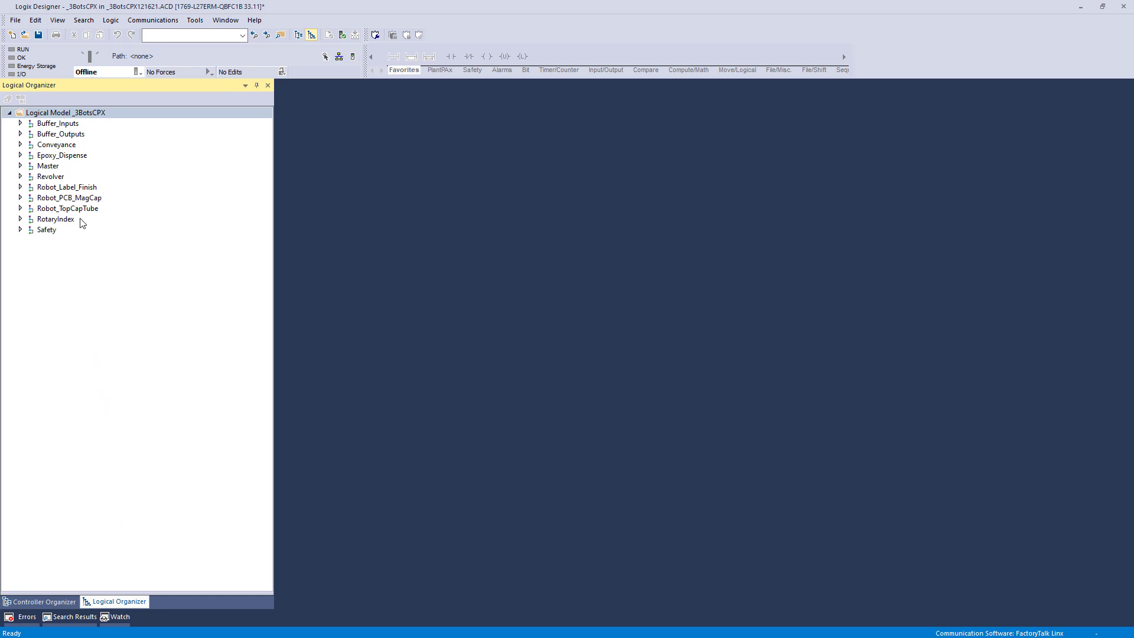
mouse_move(49, 130)
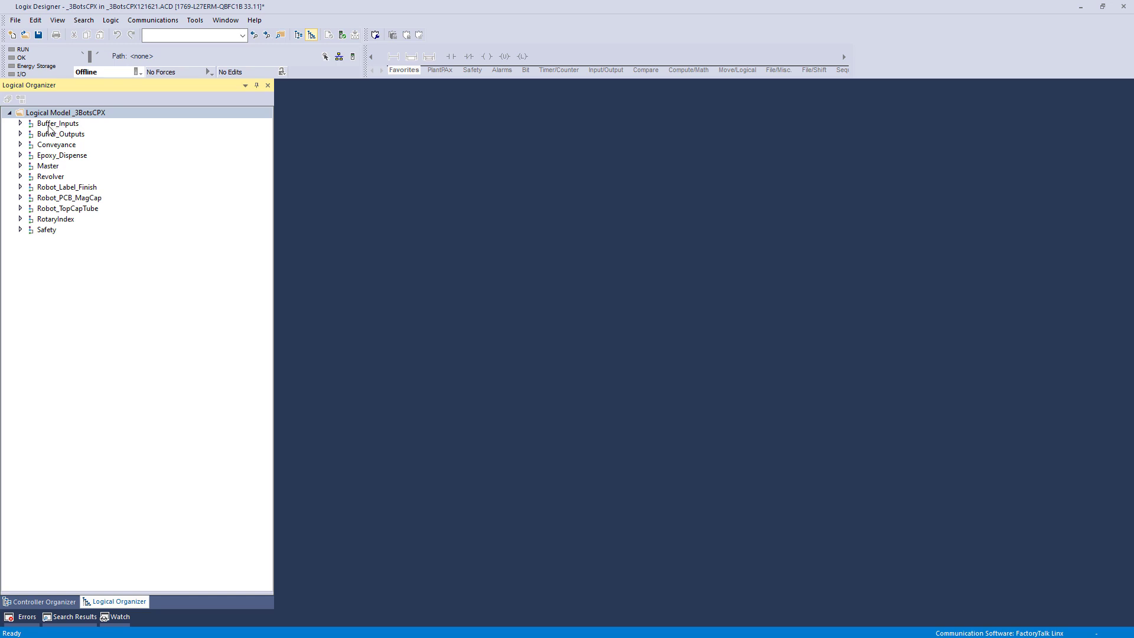
mouse_move(41, 290)
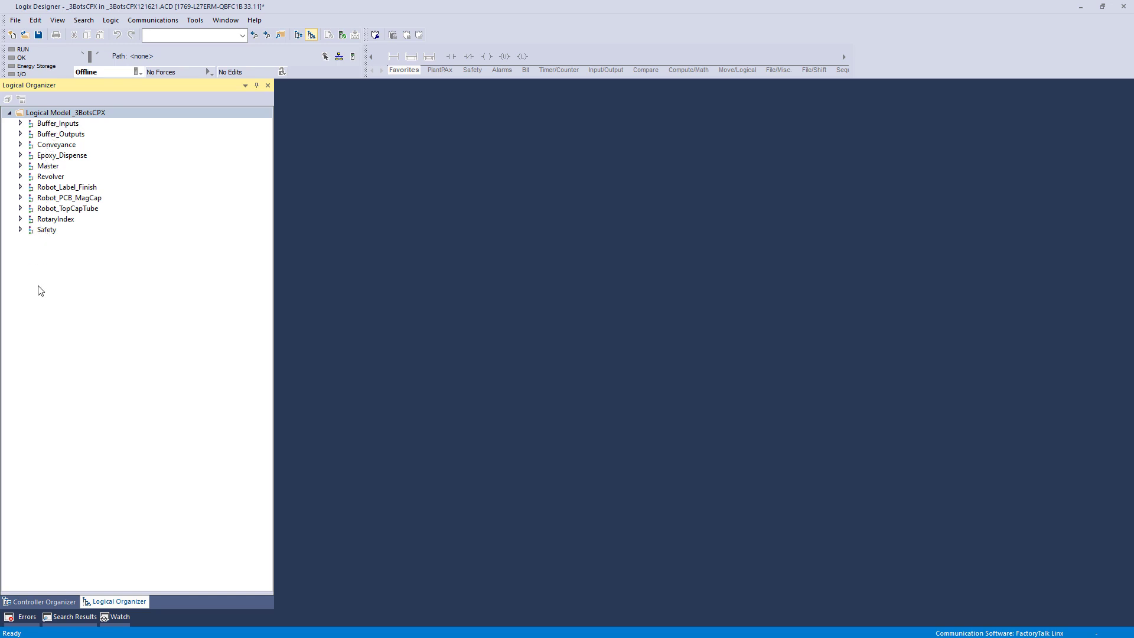
left_click(45, 601)
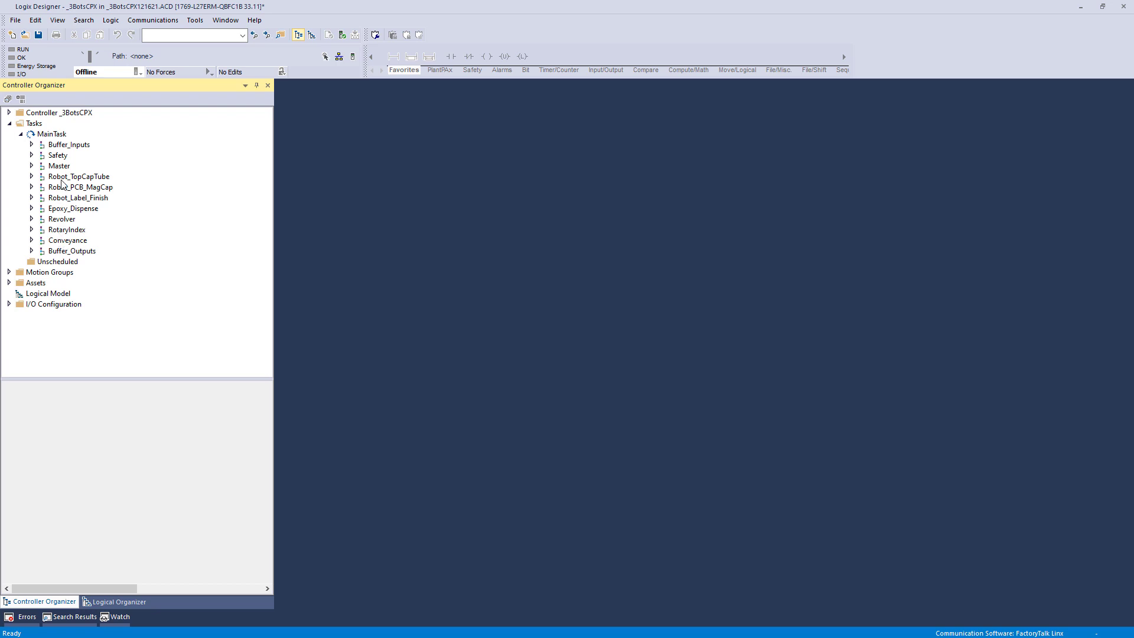
mouse_move(66, 154)
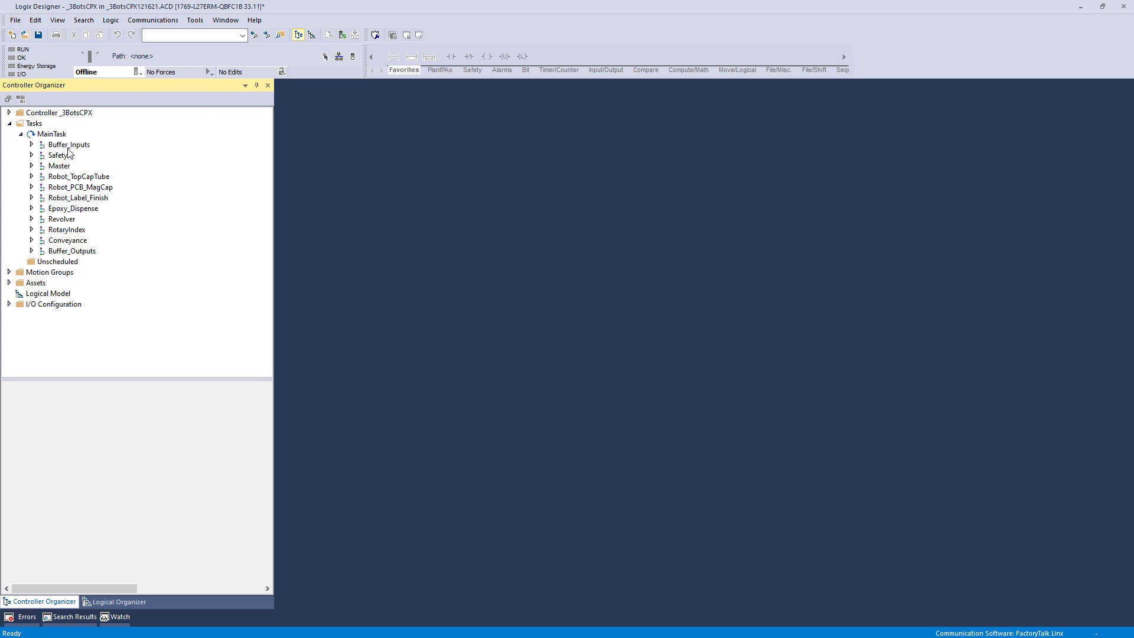
mouse_move(64, 254)
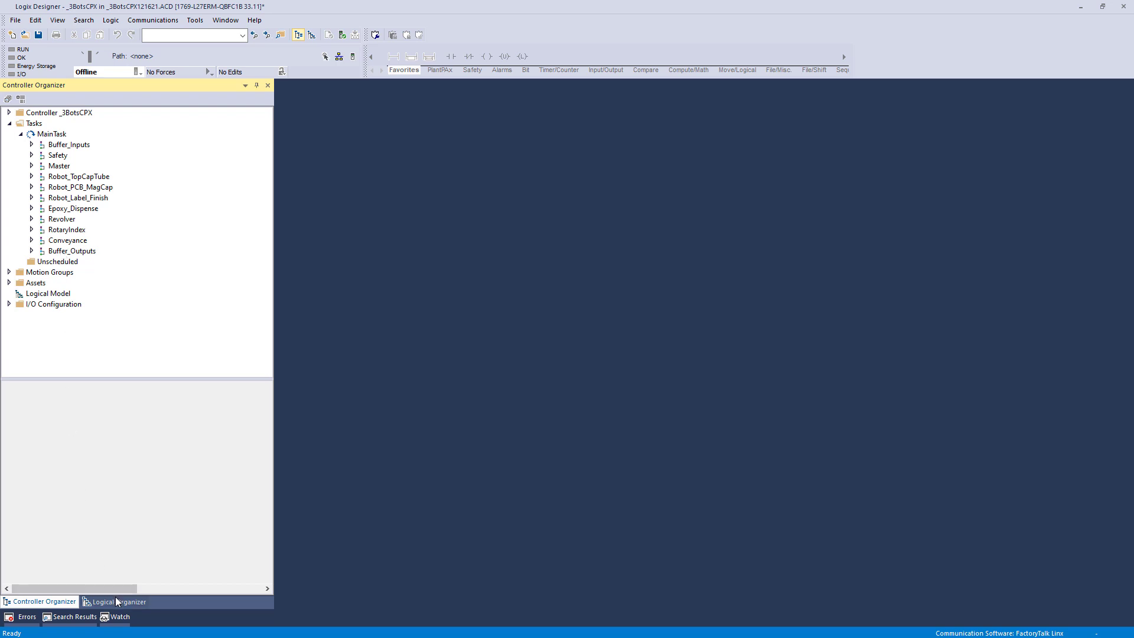
left_click(118, 602)
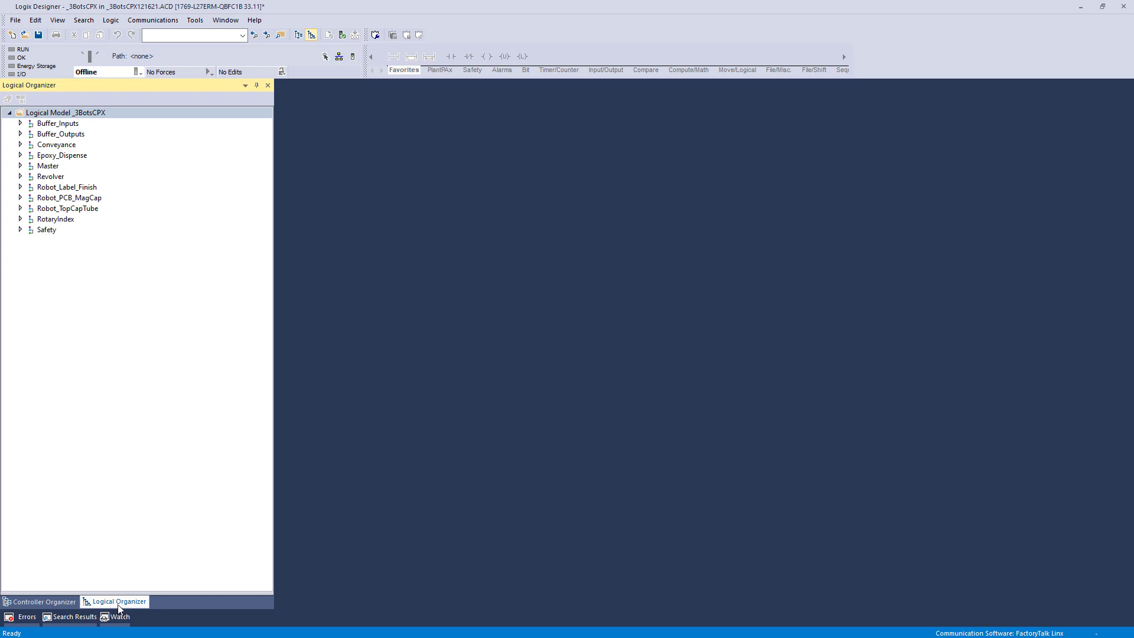
mouse_move(42, 599)
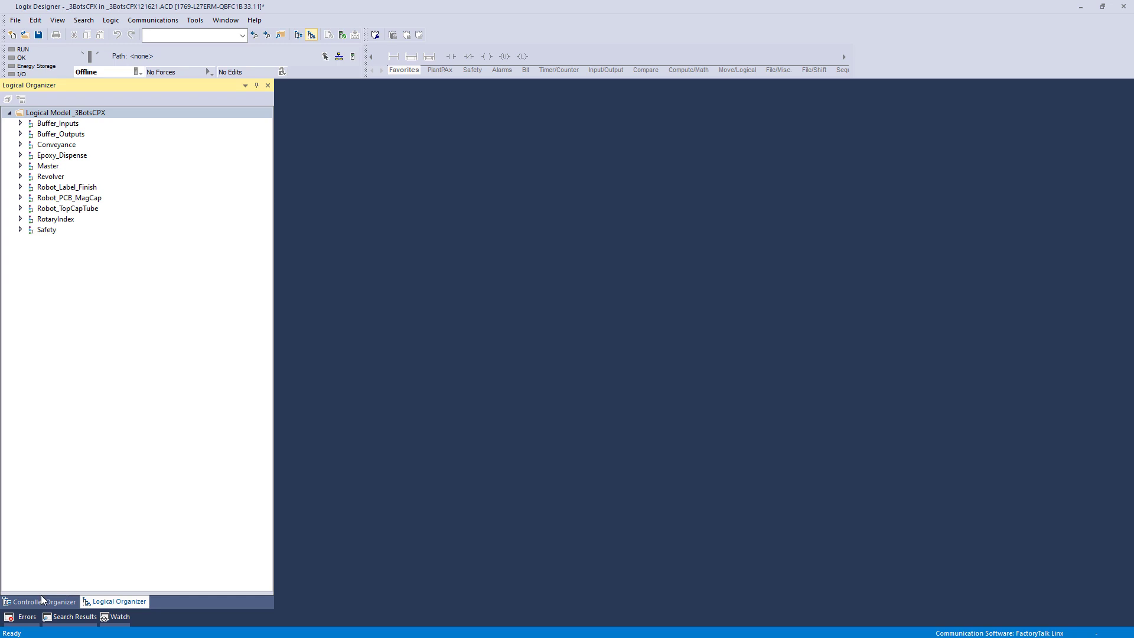
left_click(39, 601)
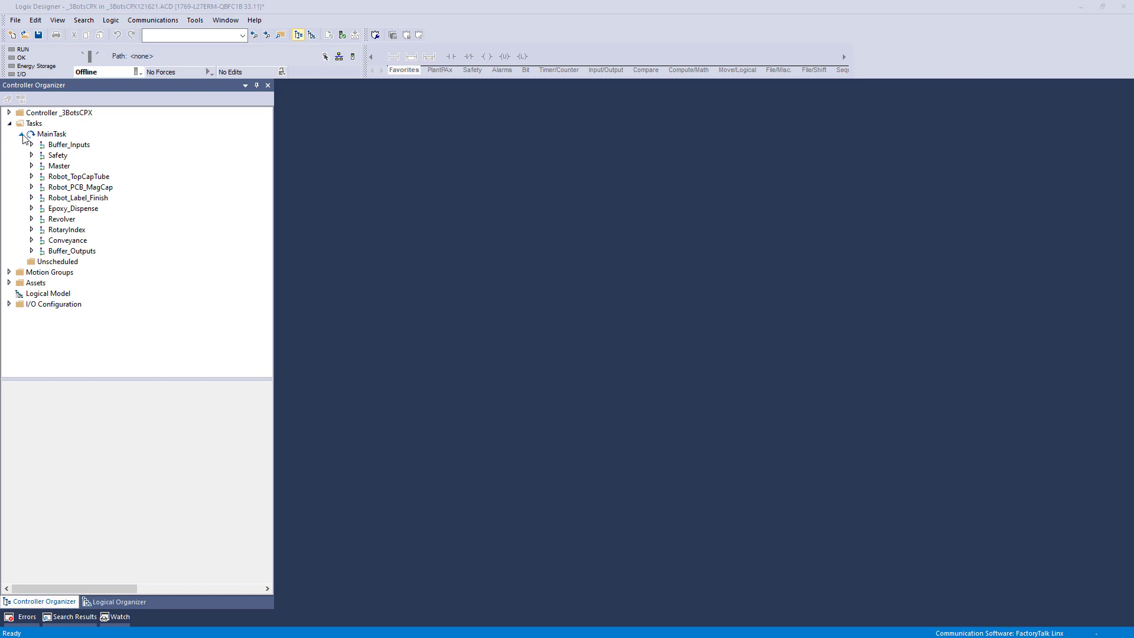
- Collapse MainTask and Tasks, then expand the _3BotsCPX controller folder
left_click(8, 123)
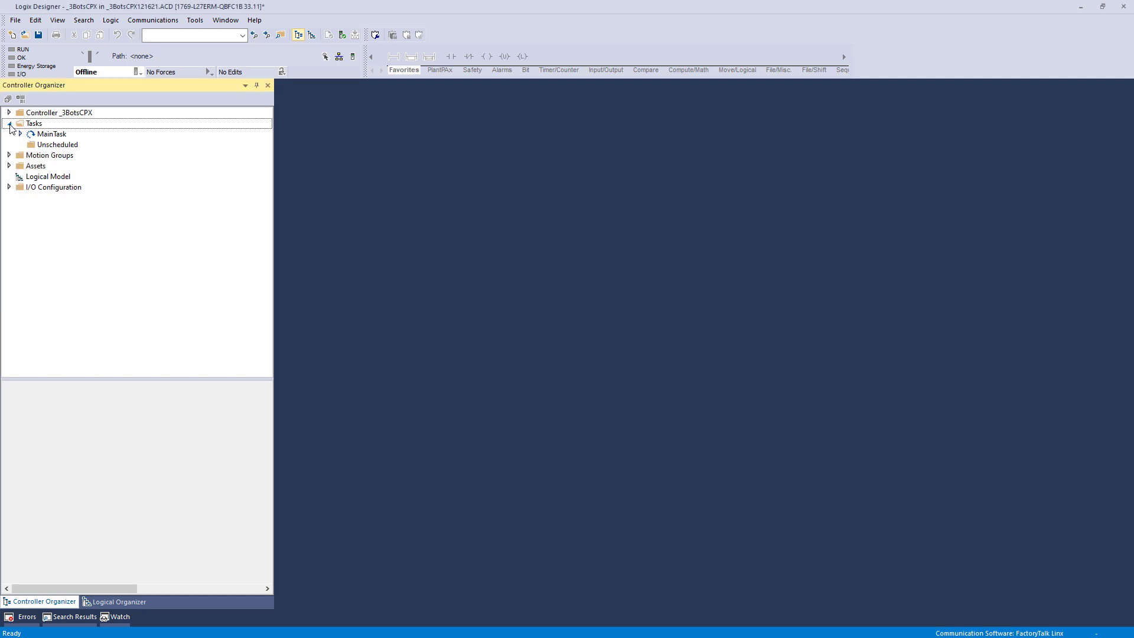
left_click(7, 123)
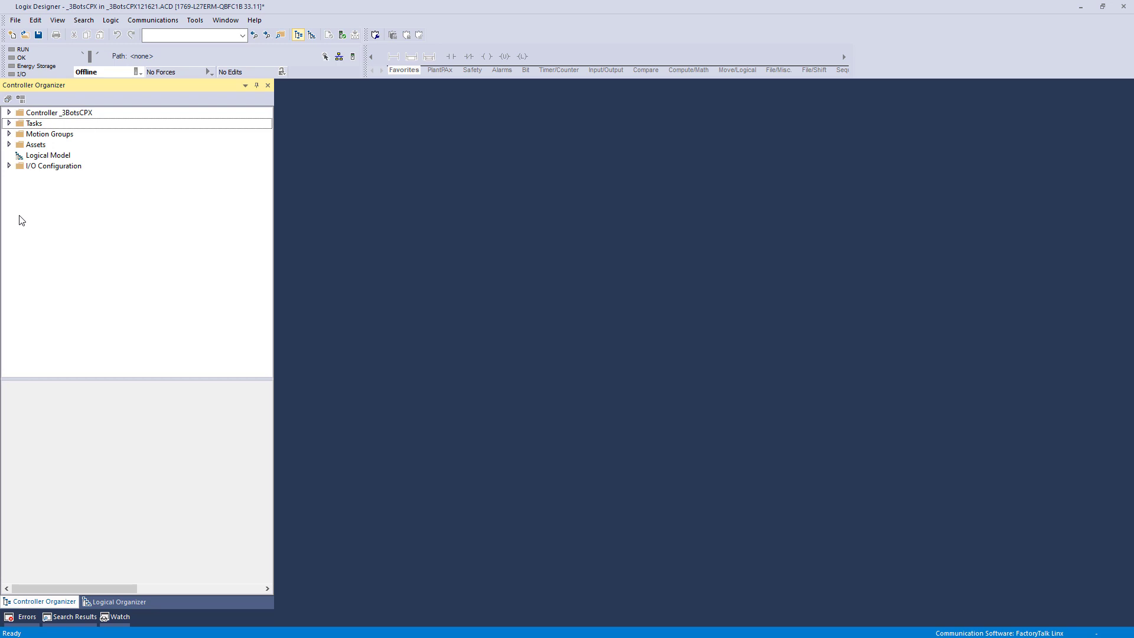
left_click(8, 112)
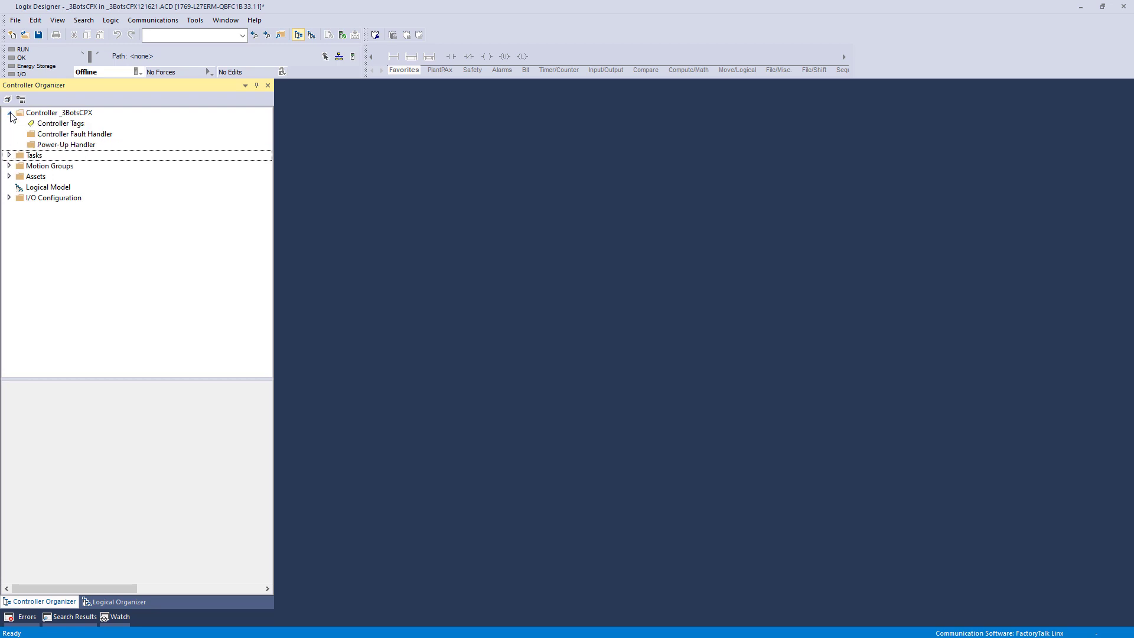
double_click(59, 112)
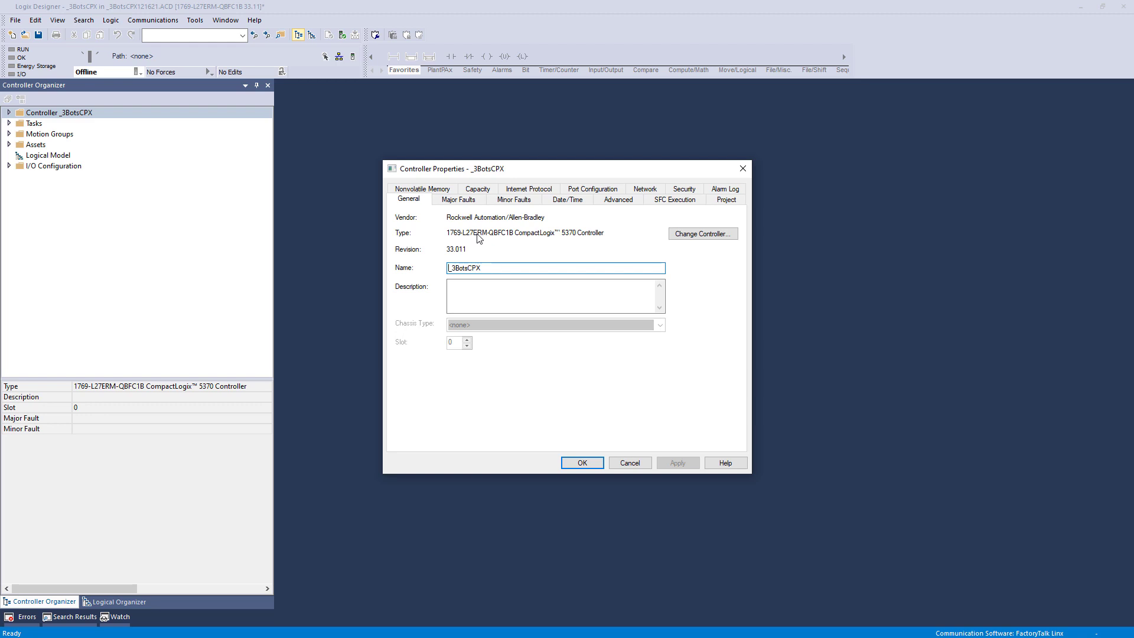
mouse_move(486, 237)
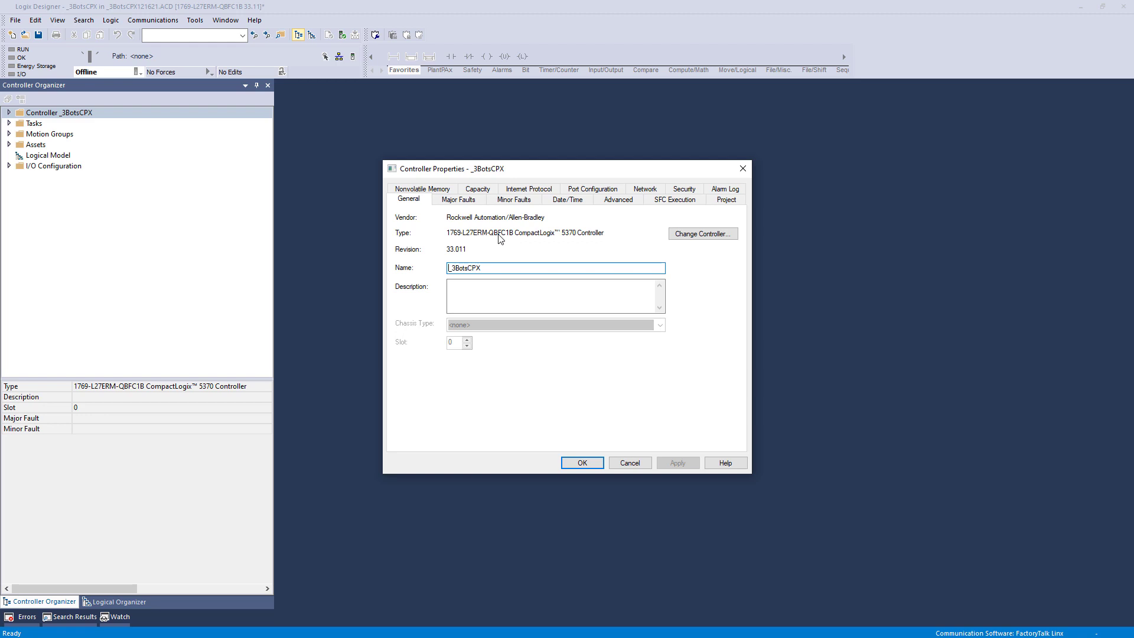
mouse_move(510, 241)
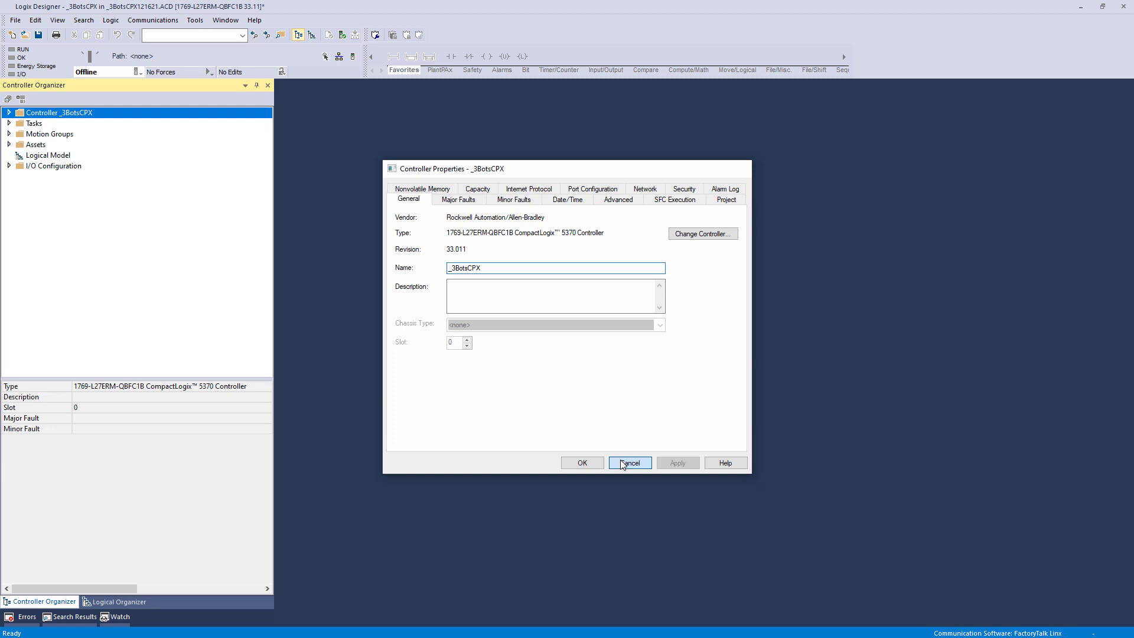
- Cancel _3BotsCPX Controller Properties, reopen them from the tree, and cancel again without changes
left_click(628, 461)
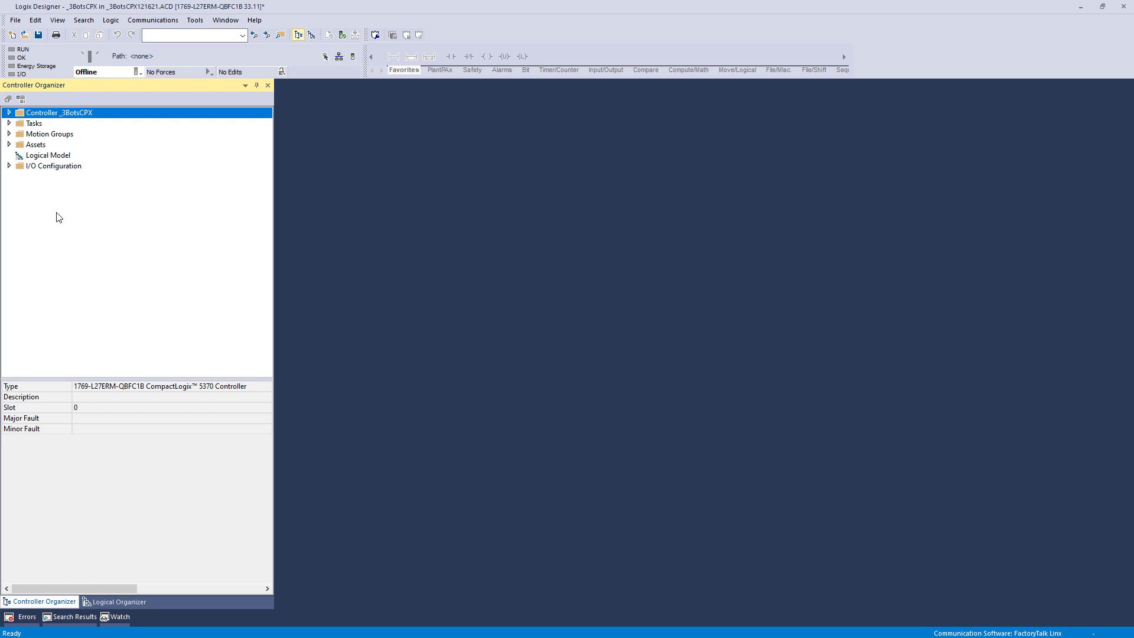
mouse_move(19, 188)
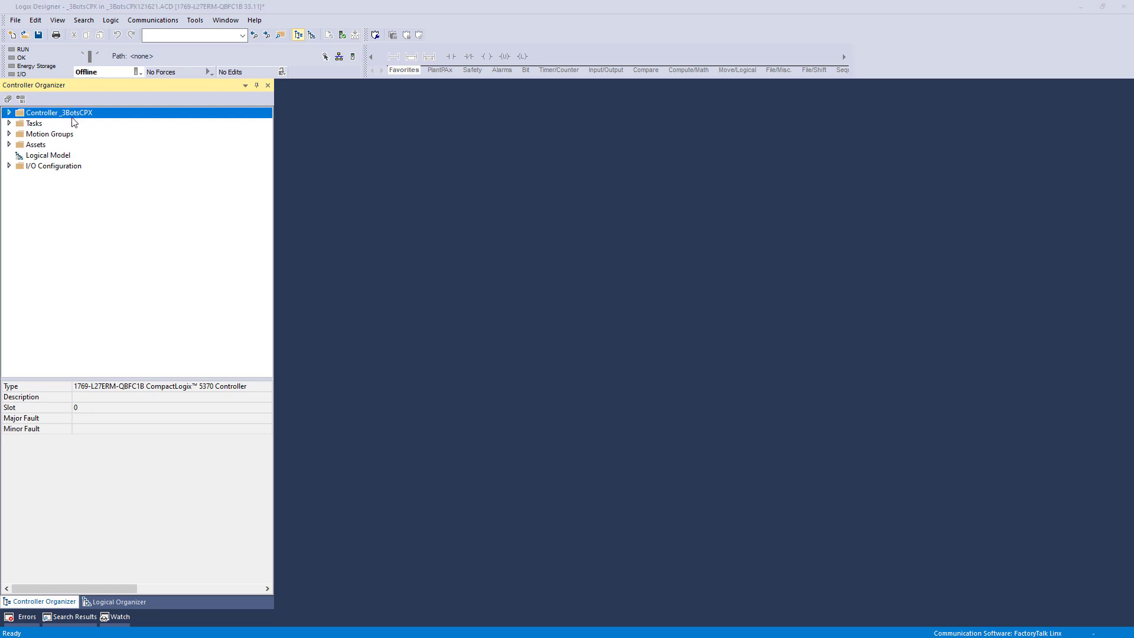
double_click(59, 112)
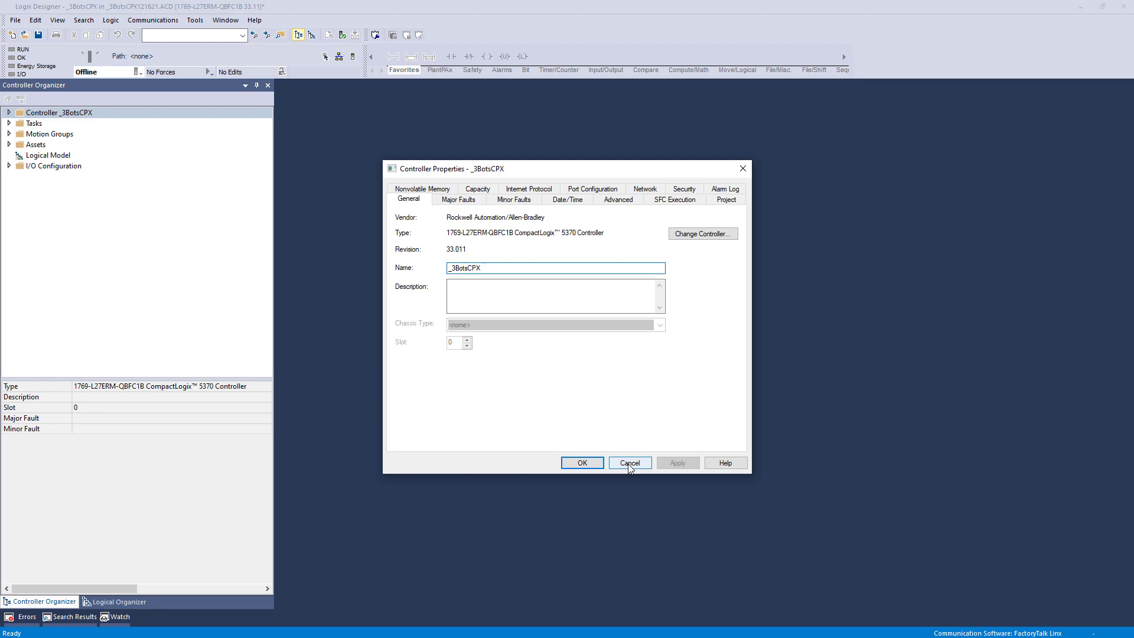
left_click(628, 462)
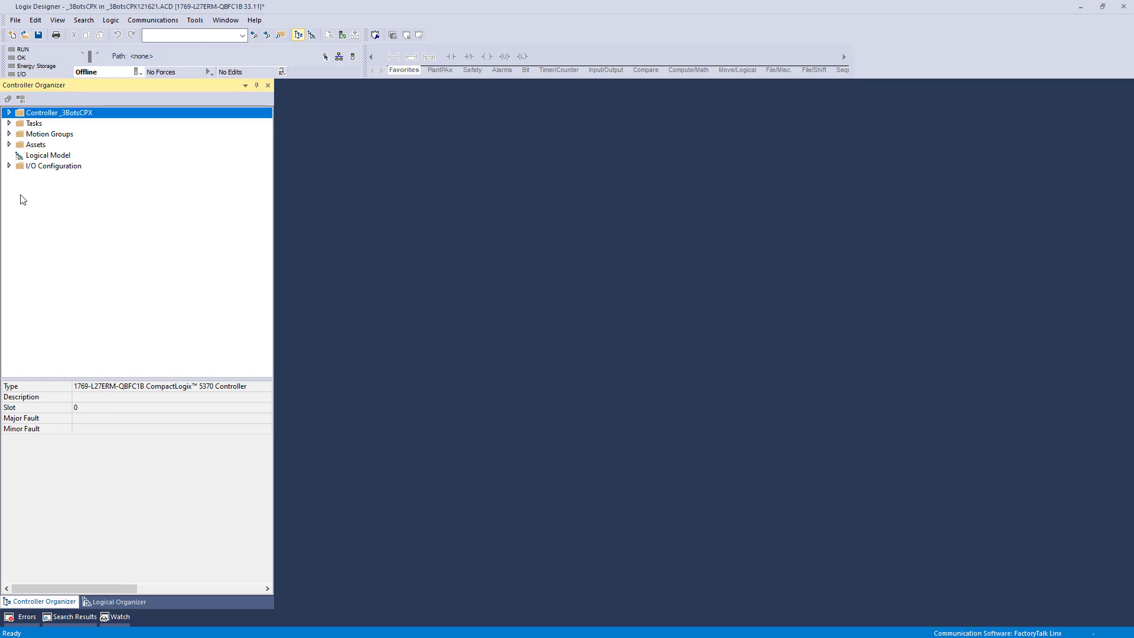
mouse_move(10, 168)
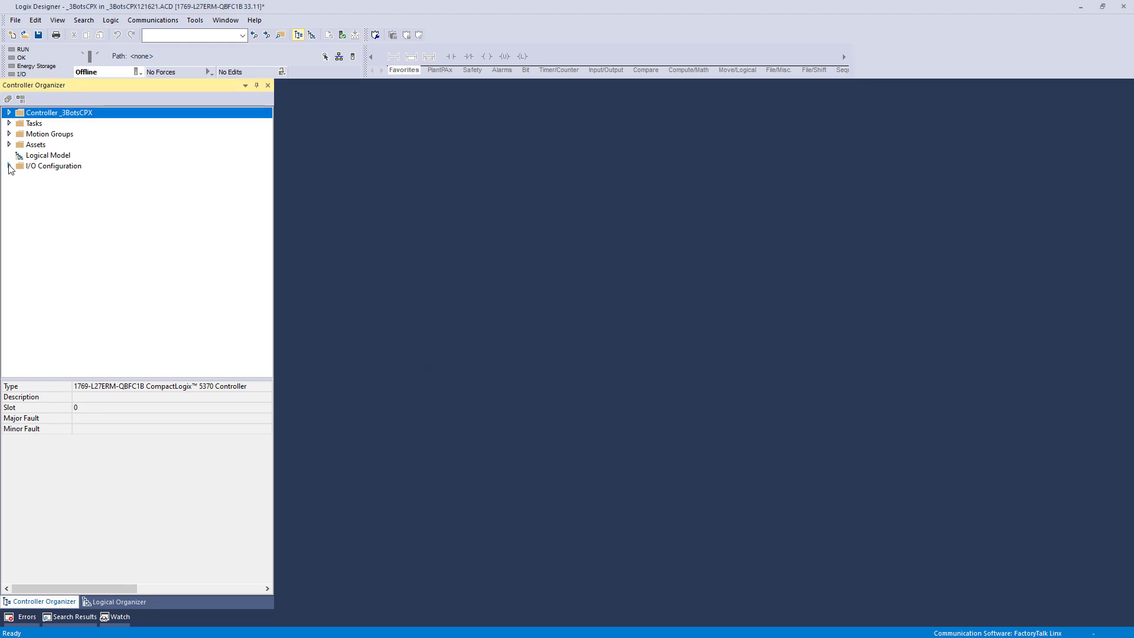
left_click(10, 166)
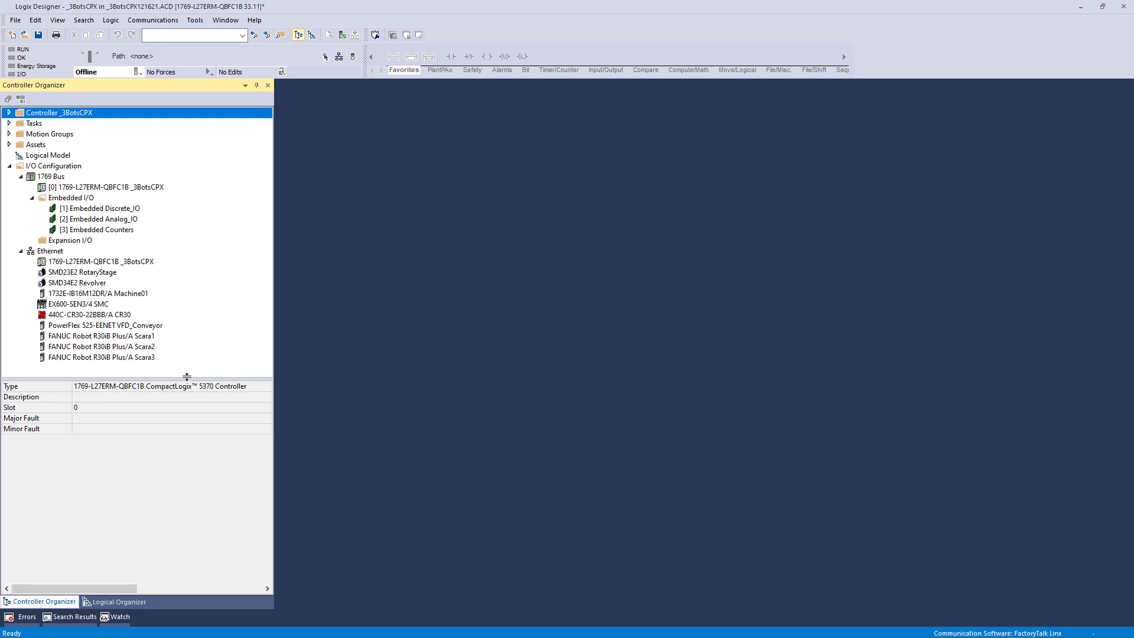
mouse_move(215, 337)
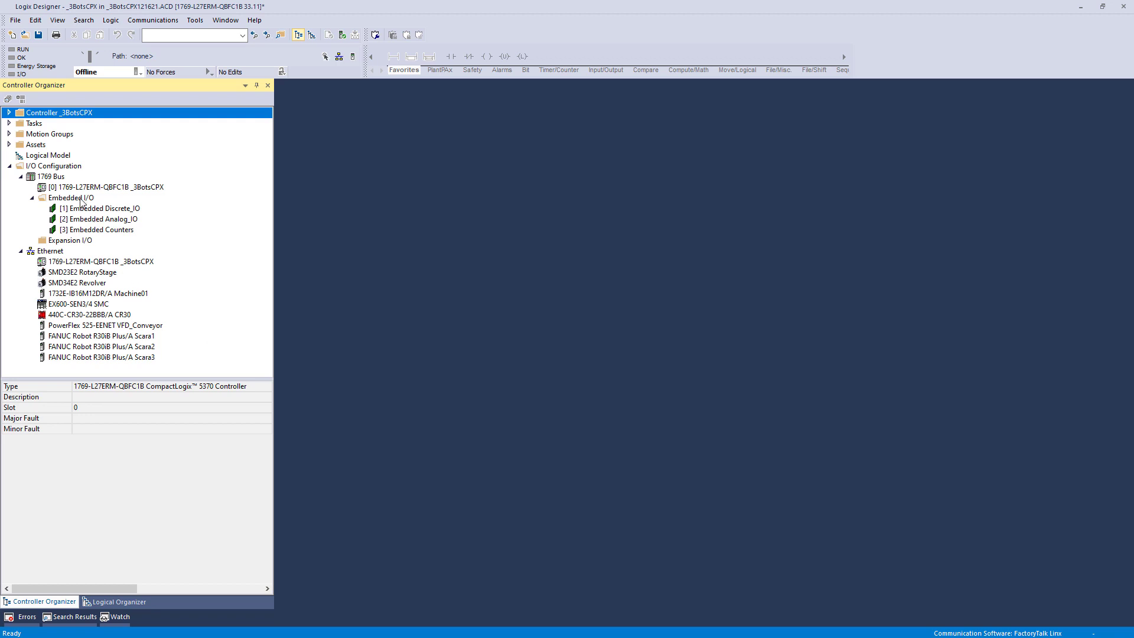
mouse_move(83, 220)
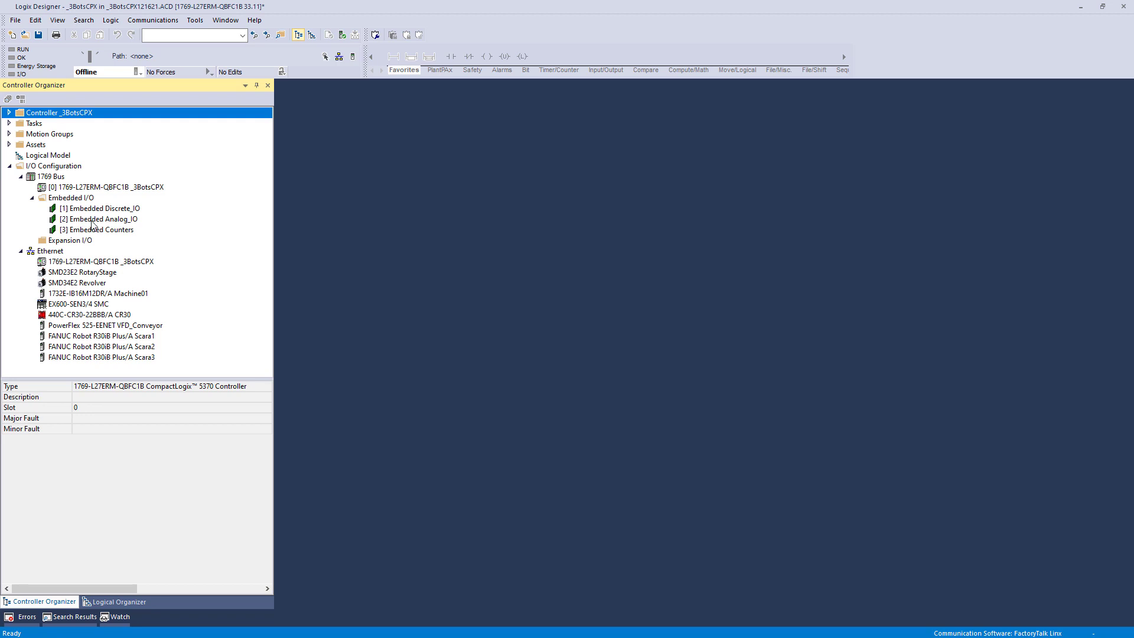
mouse_move(92, 219)
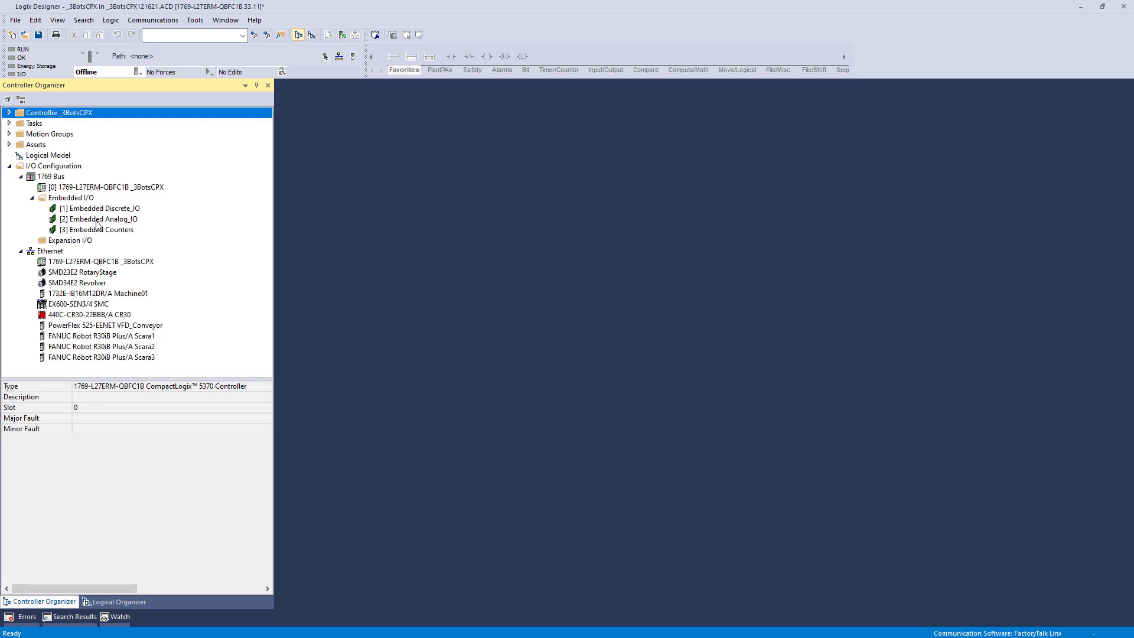
mouse_move(99, 225)
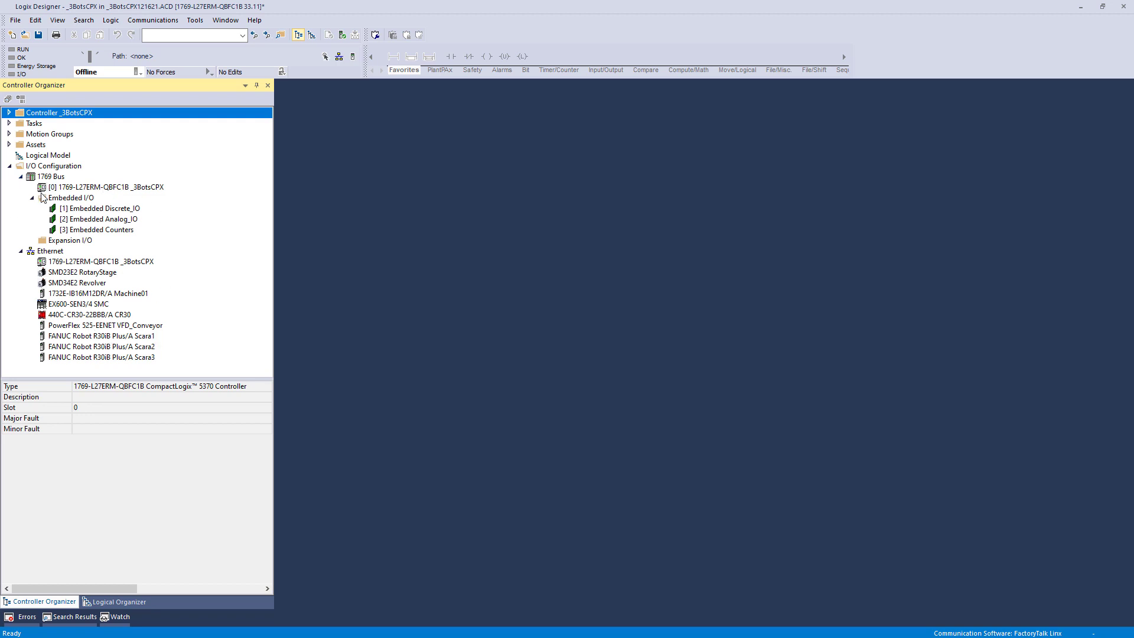
mouse_move(41, 195)
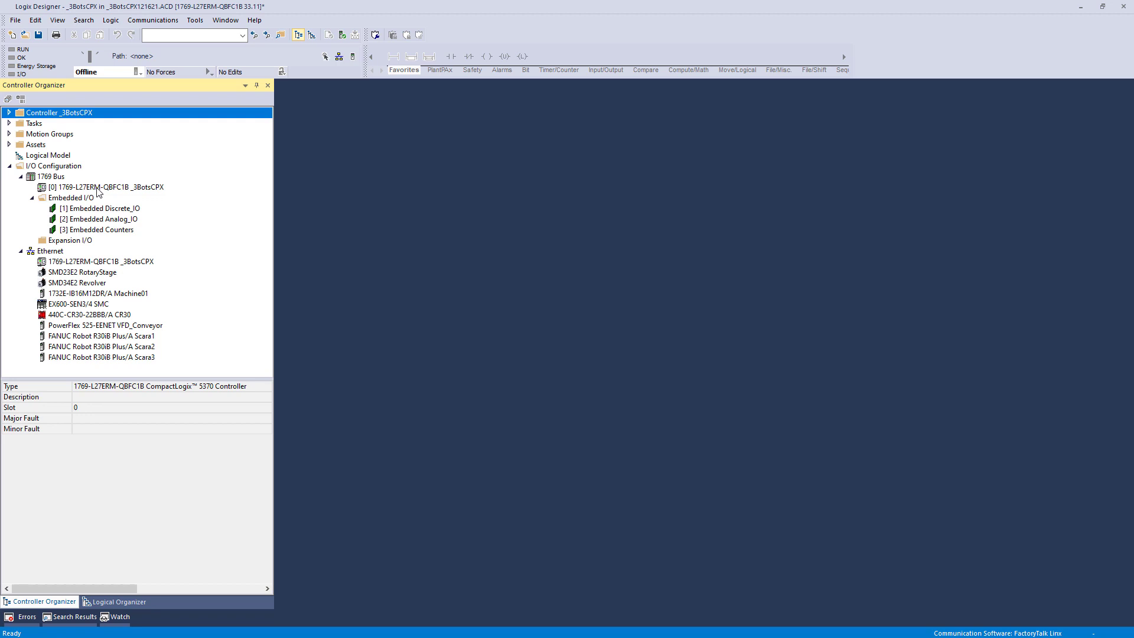
mouse_move(131, 193)
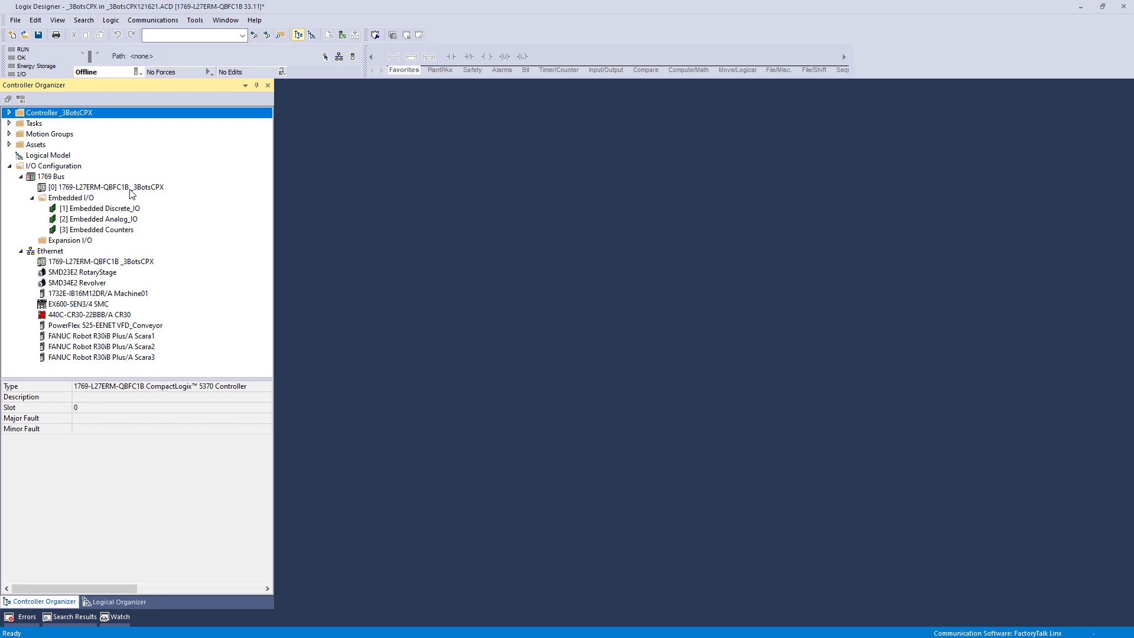
mouse_move(78, 201)
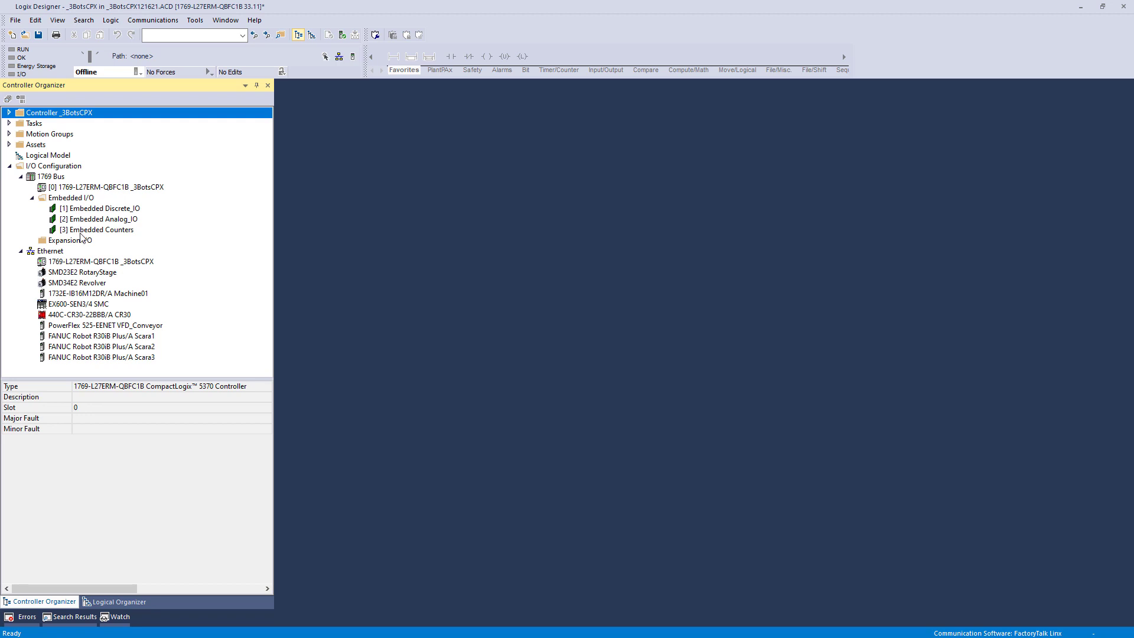
mouse_move(84, 236)
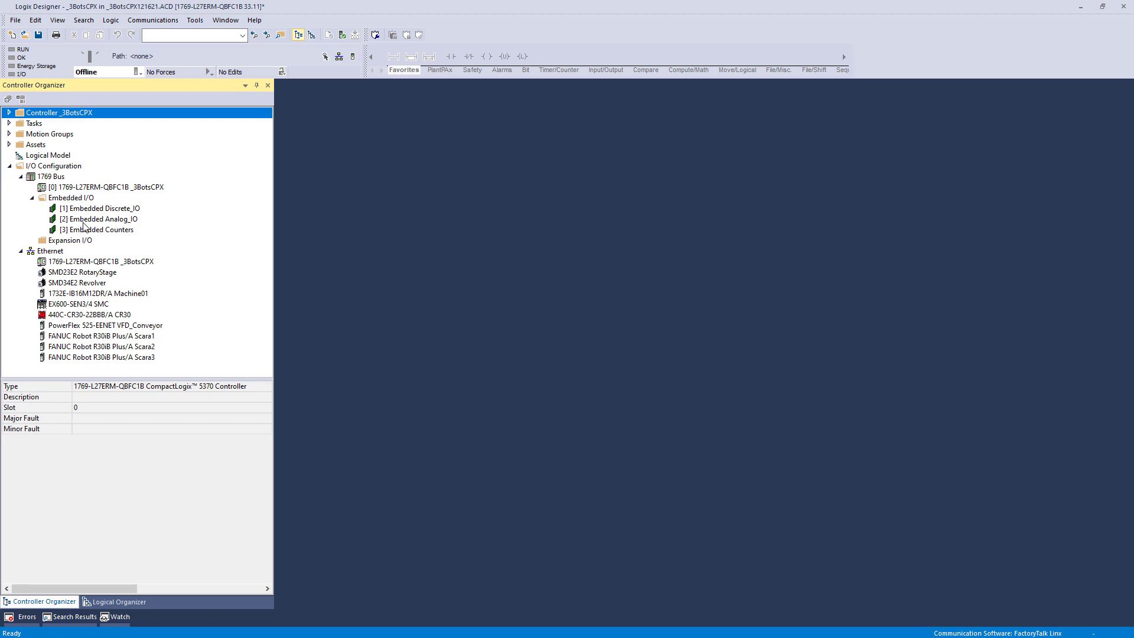
mouse_move(82, 193)
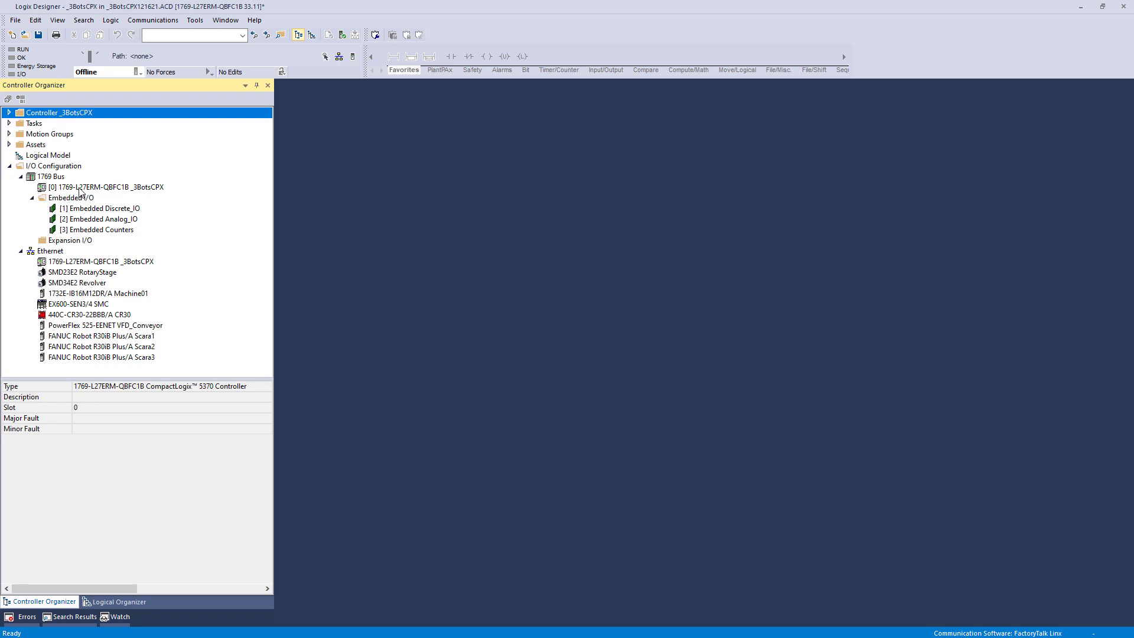
mouse_move(109, 238)
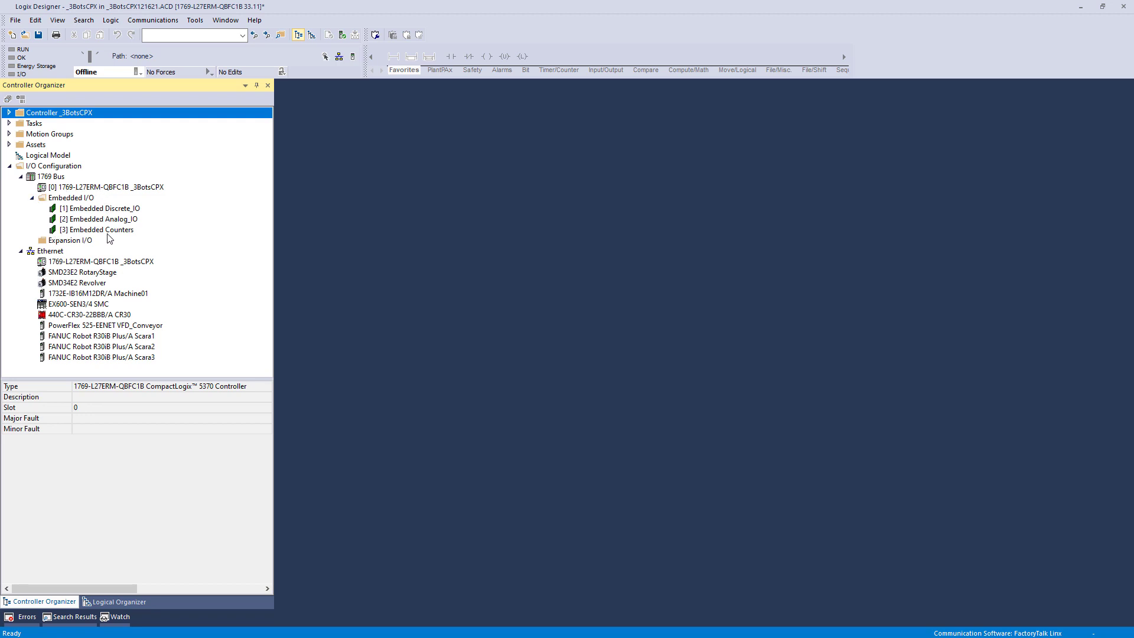
mouse_move(982, 276)
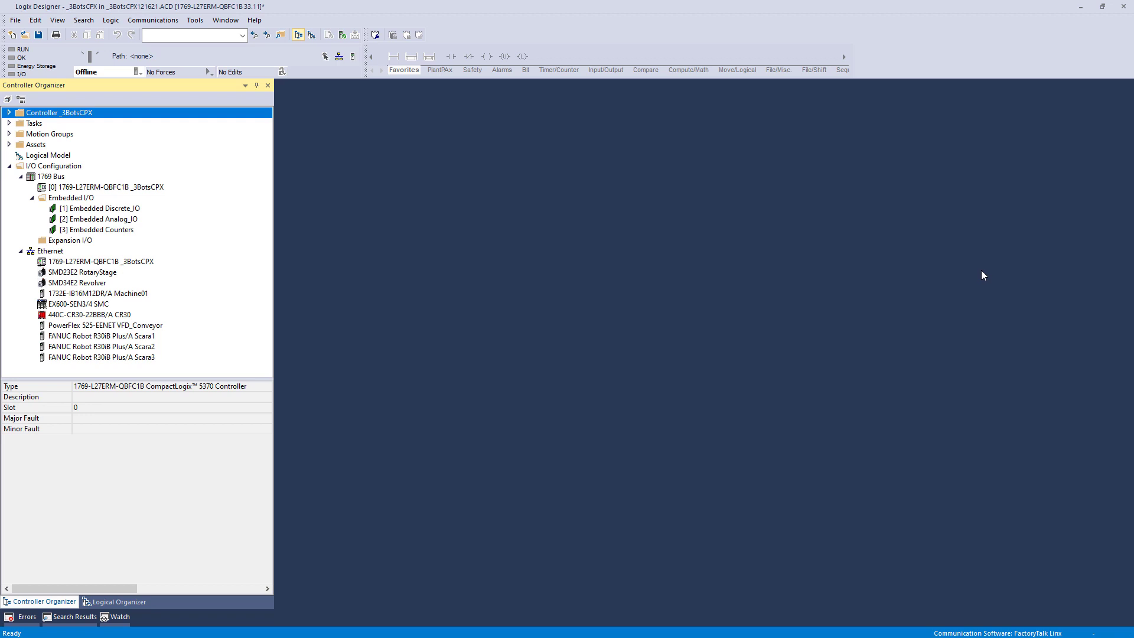
mouse_move(152, 274)
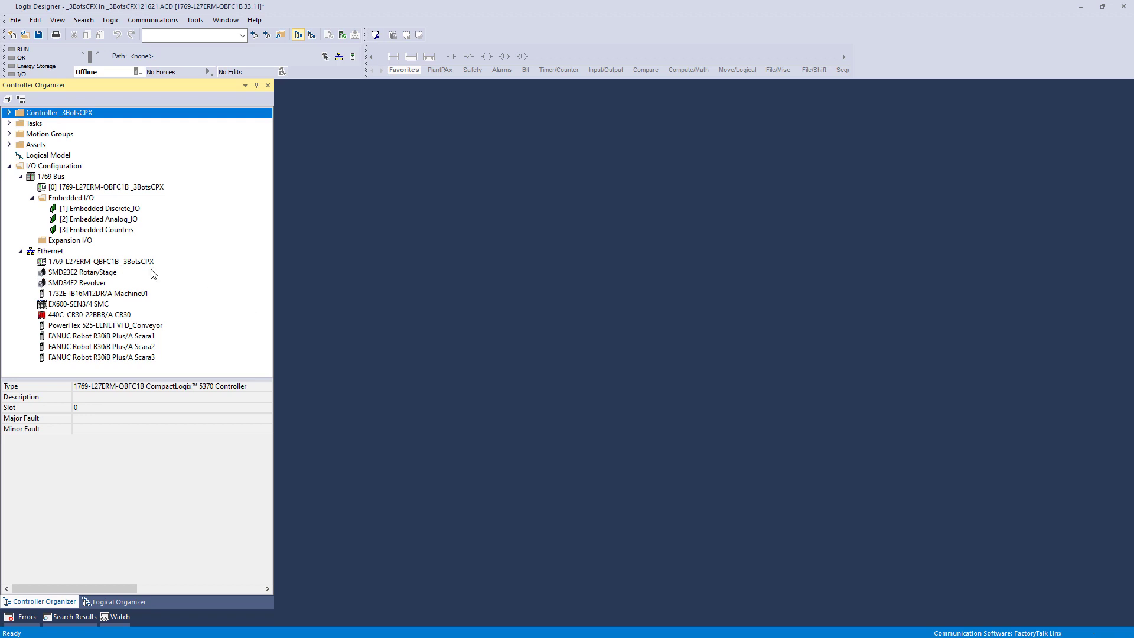
mouse_move(67, 243)
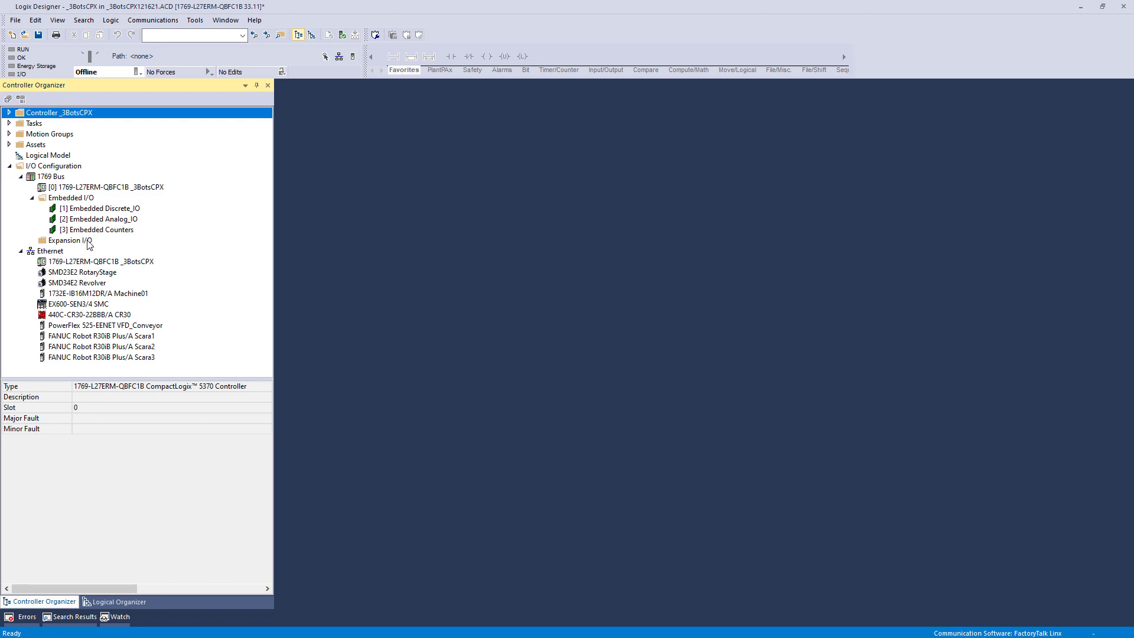
mouse_move(146, 242)
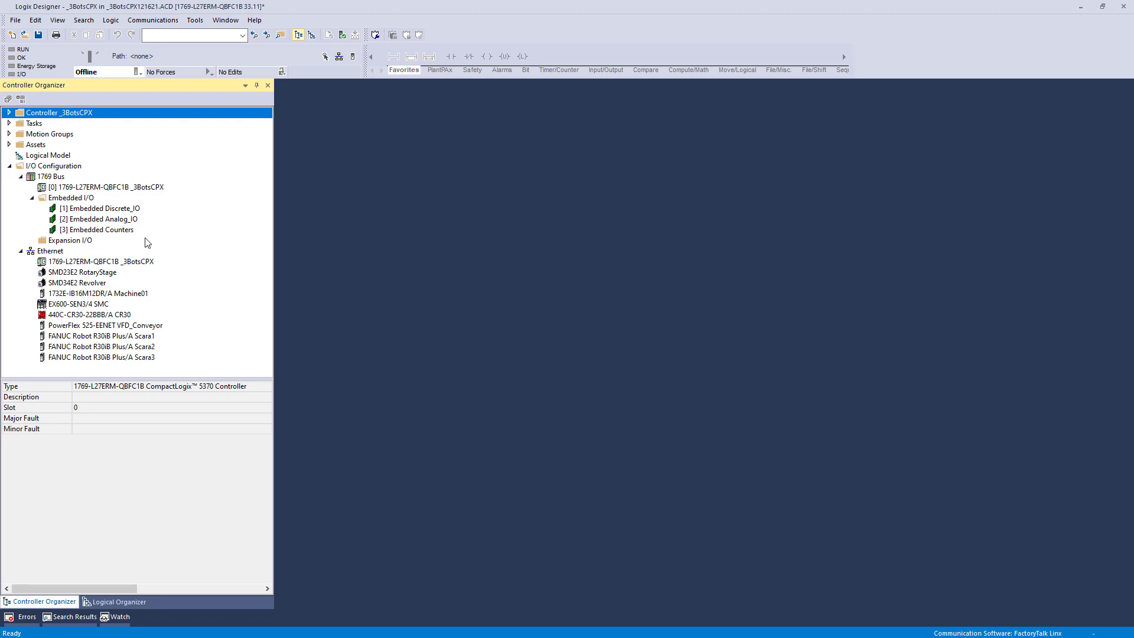
mouse_move(158, 249)
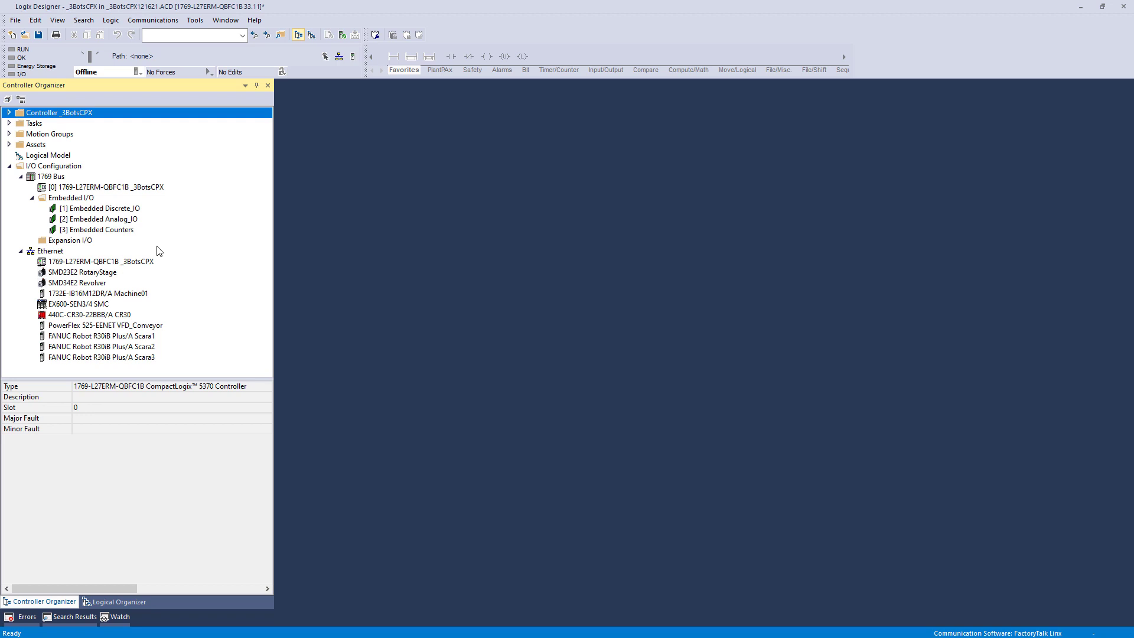
mouse_move(161, 250)
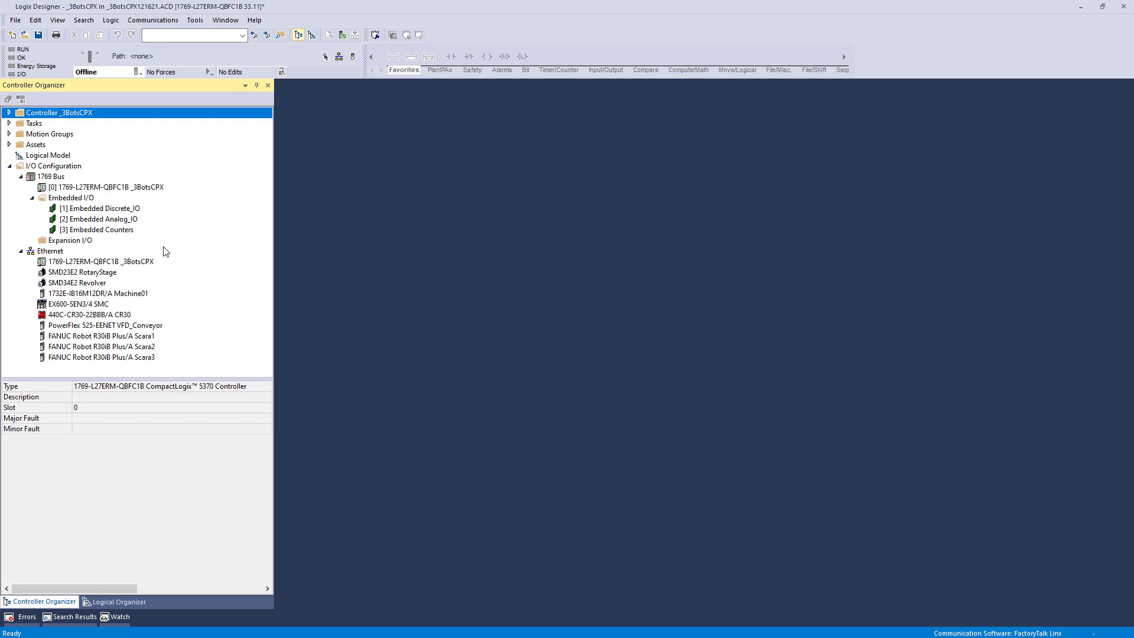
mouse_move(176, 293)
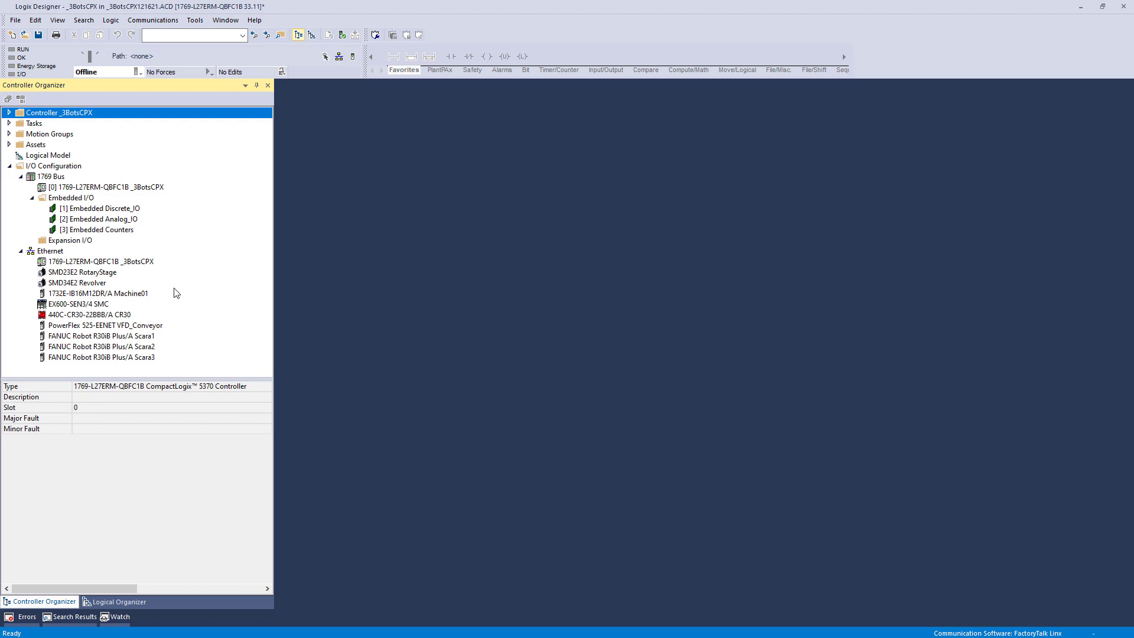
mouse_move(150, 268)
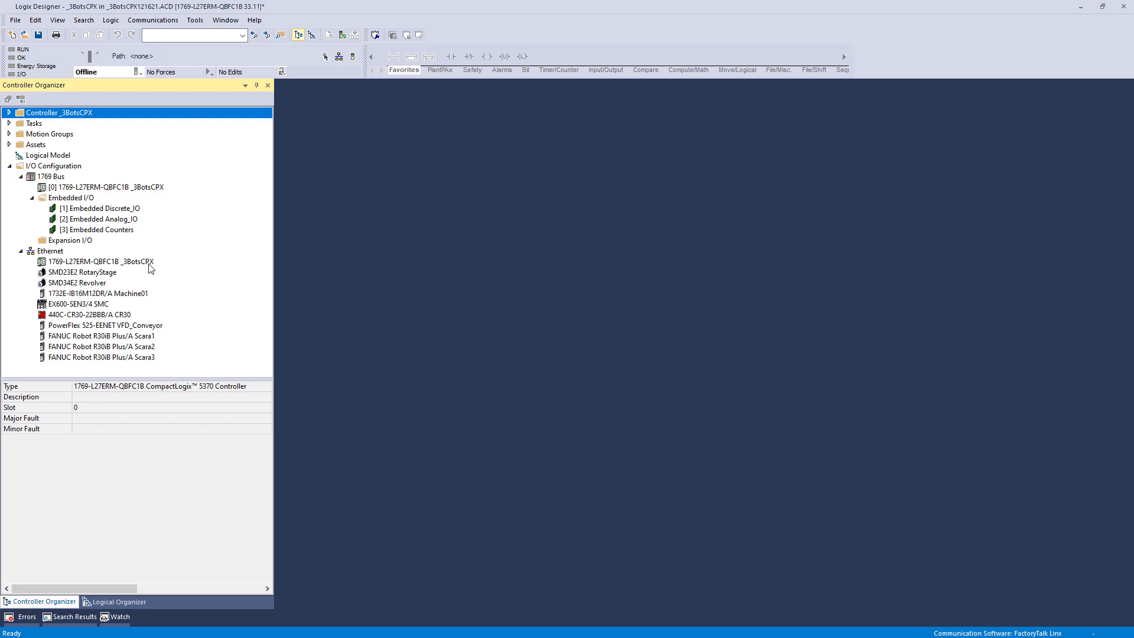
mouse_move(137, 194)
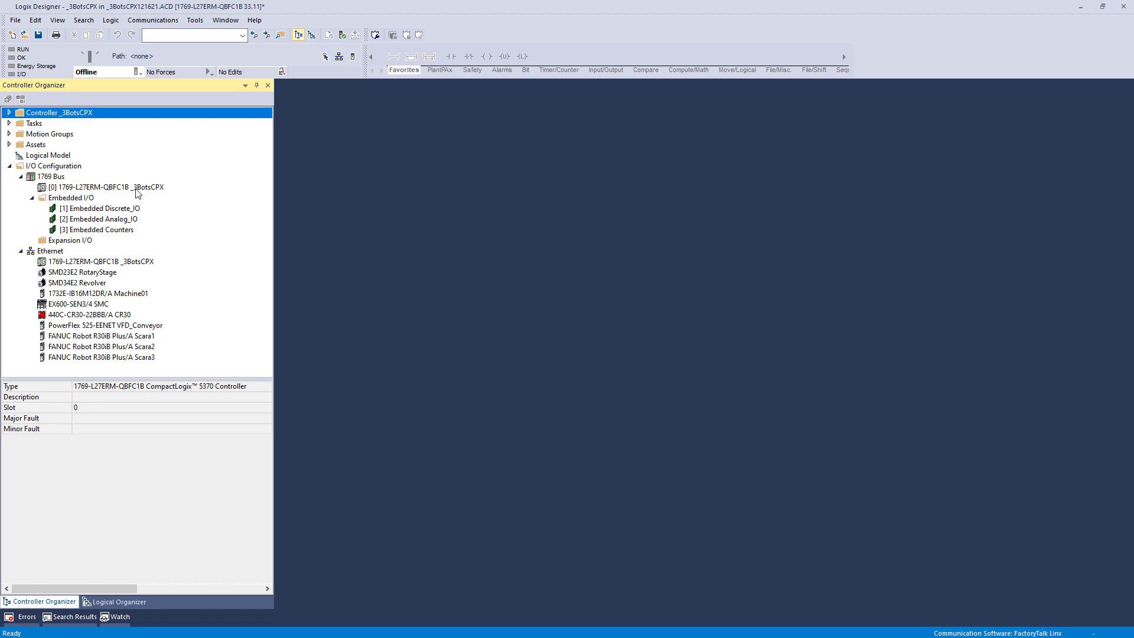
mouse_move(65, 195)
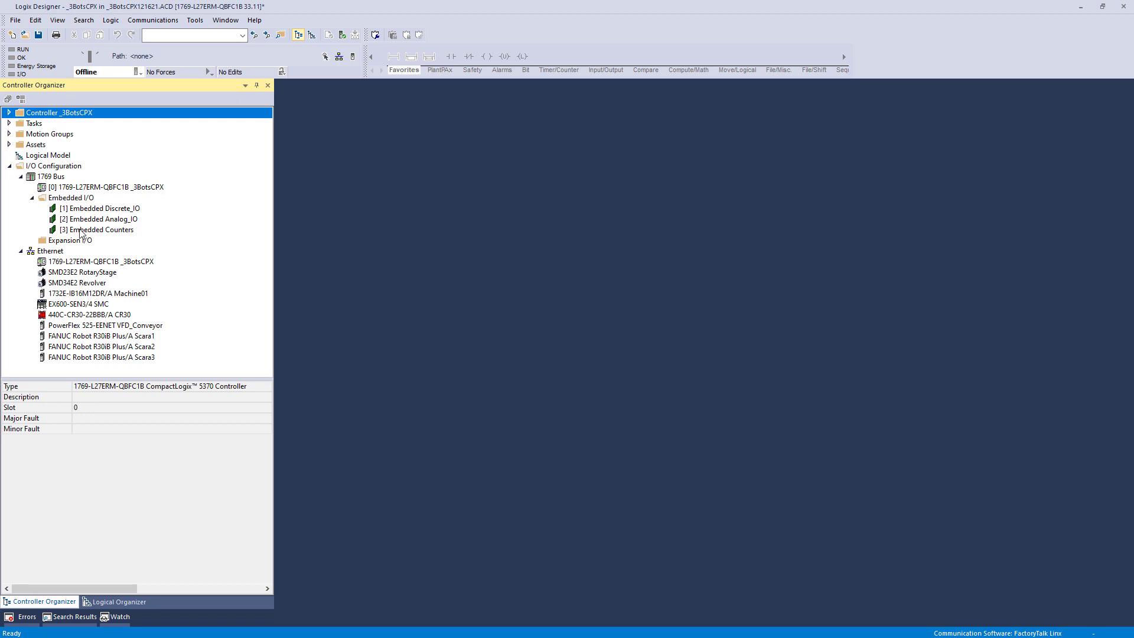
mouse_move(81, 241)
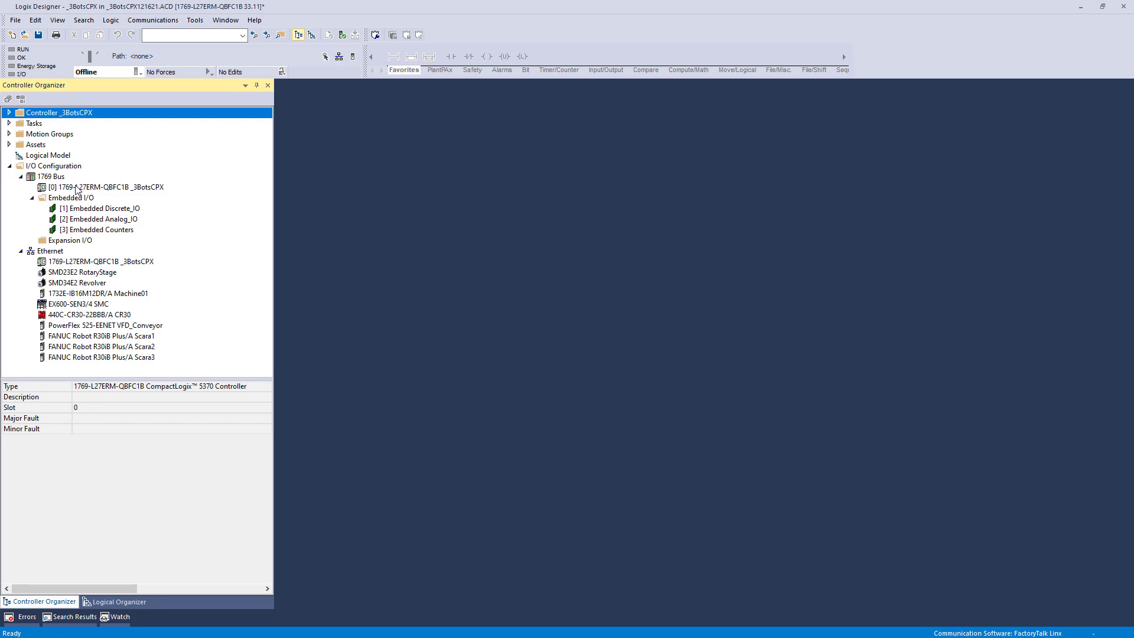
mouse_move(78, 192)
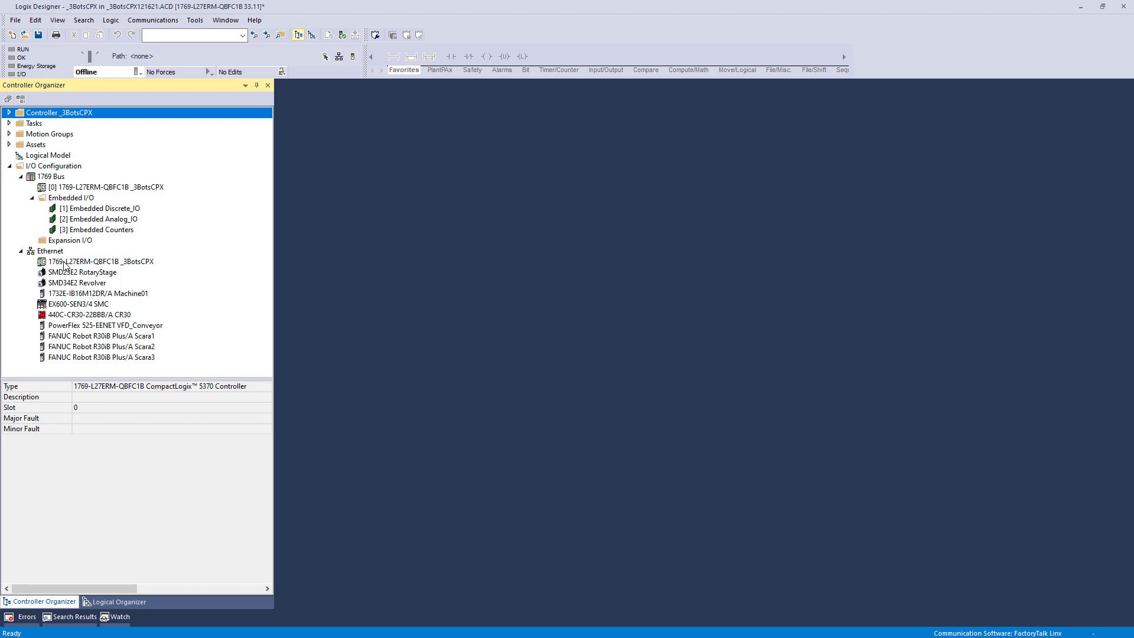
mouse_move(85, 177)
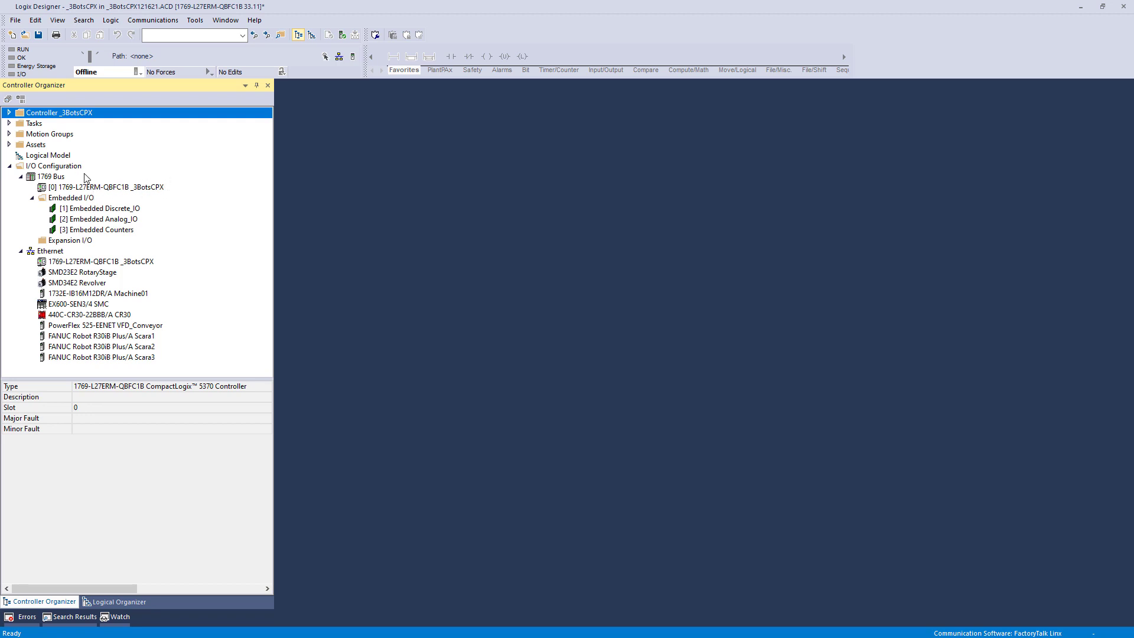
mouse_move(80, 263)
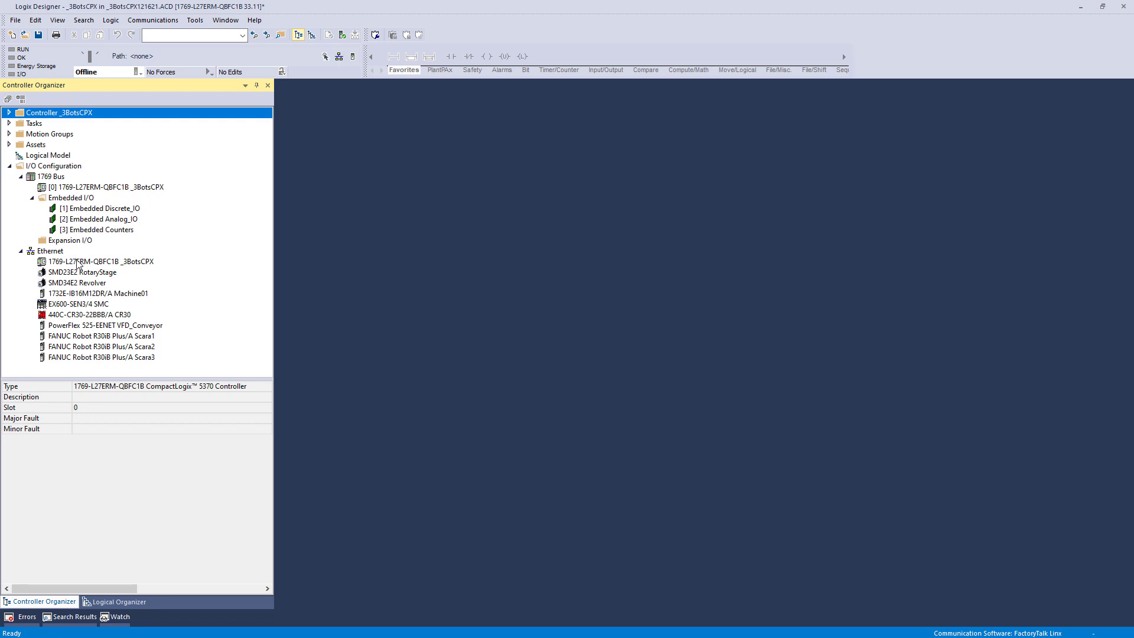
mouse_move(68, 336)
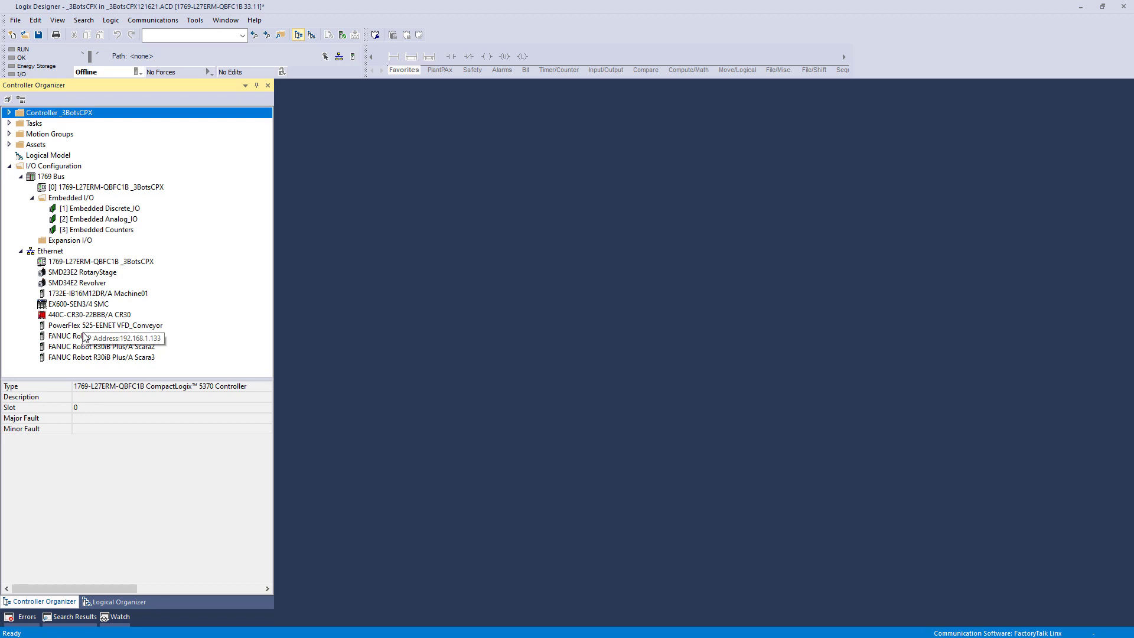
mouse_move(85, 271)
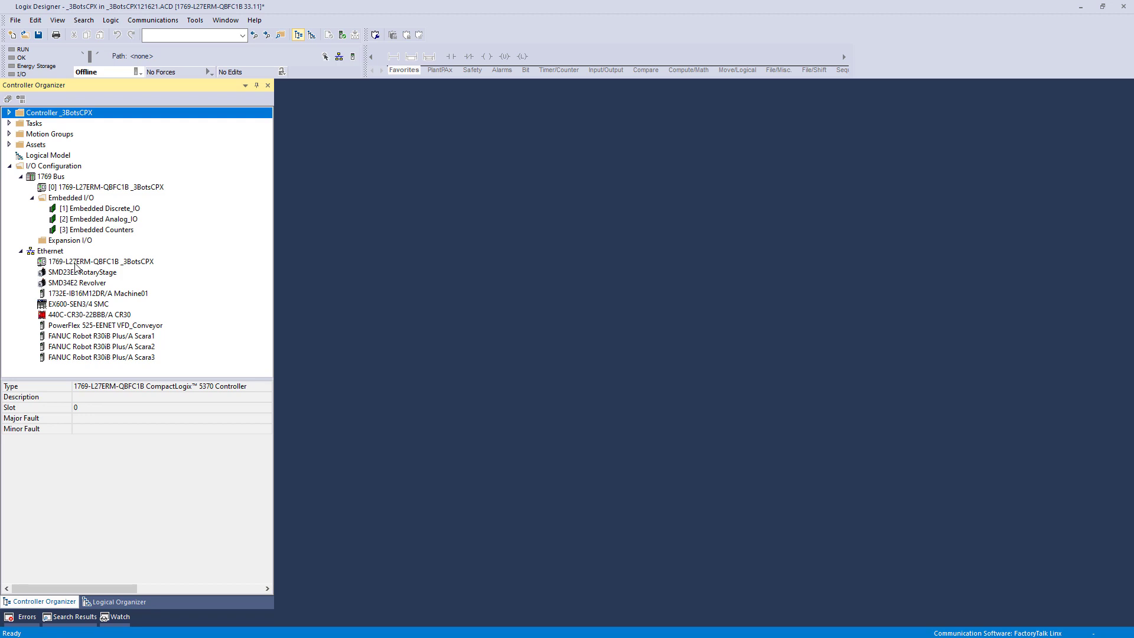
right_click(100, 261)
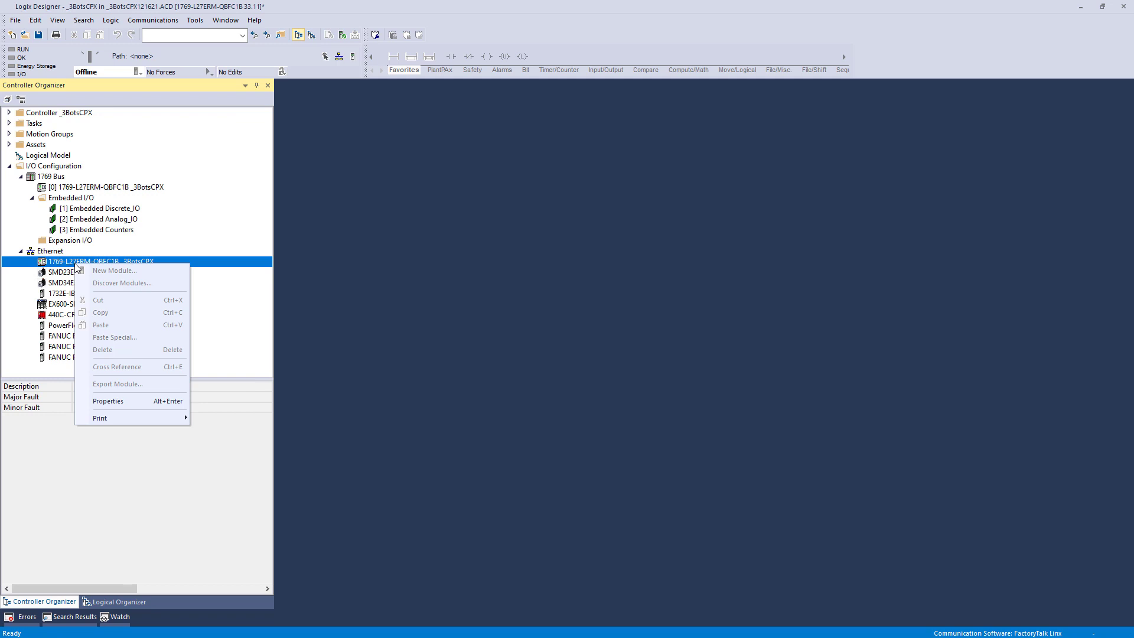
left_click(107, 400)
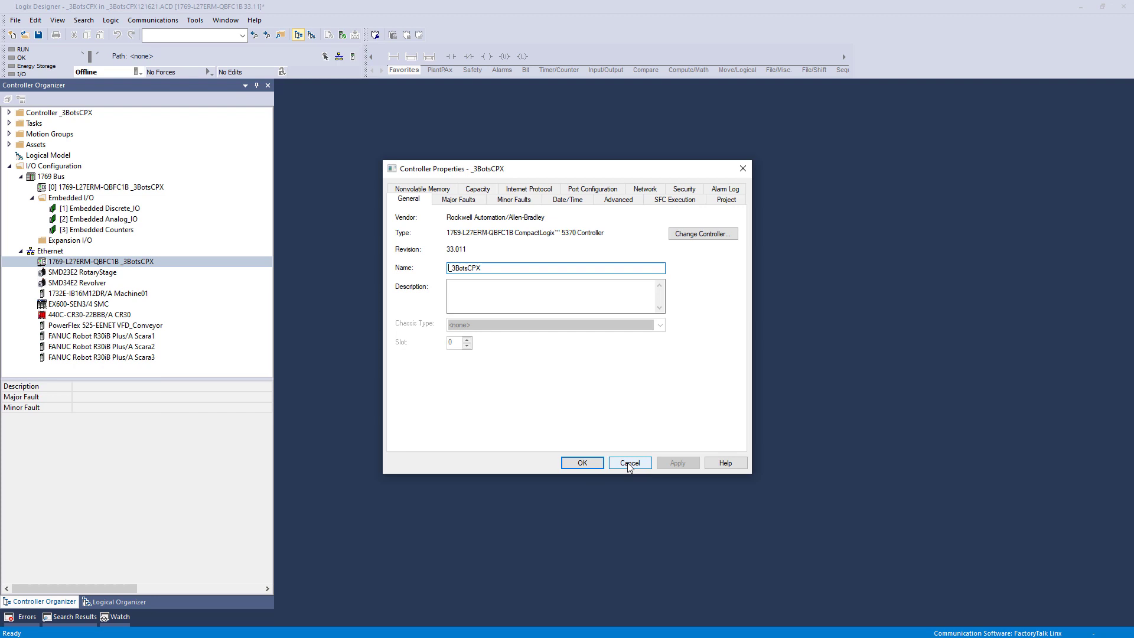
right_click(78, 186)
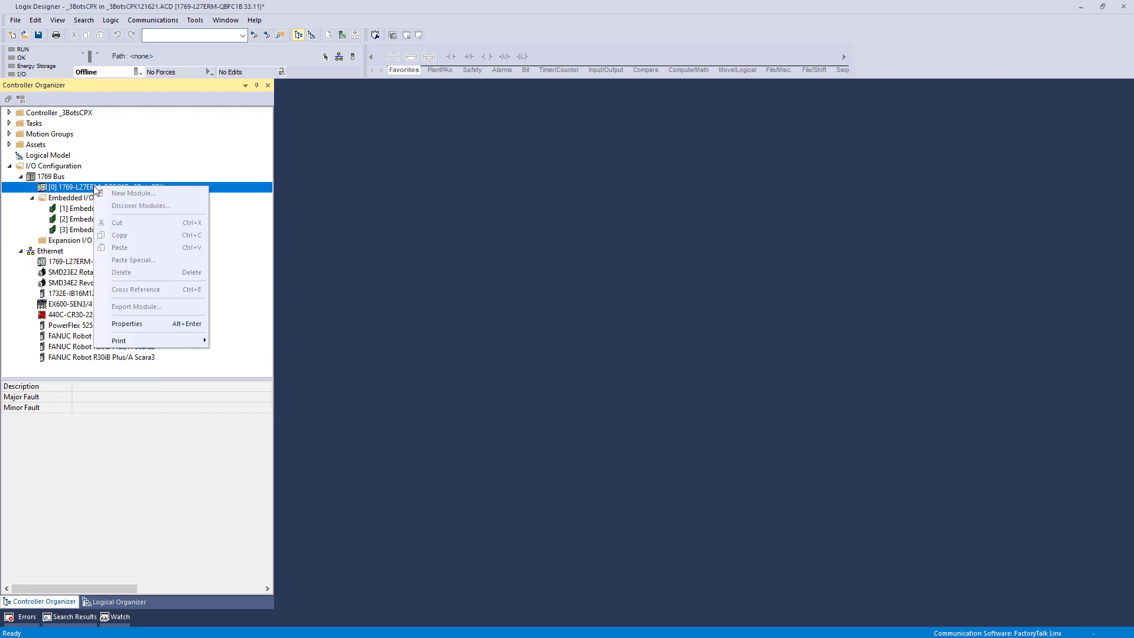
left_click(126, 323)
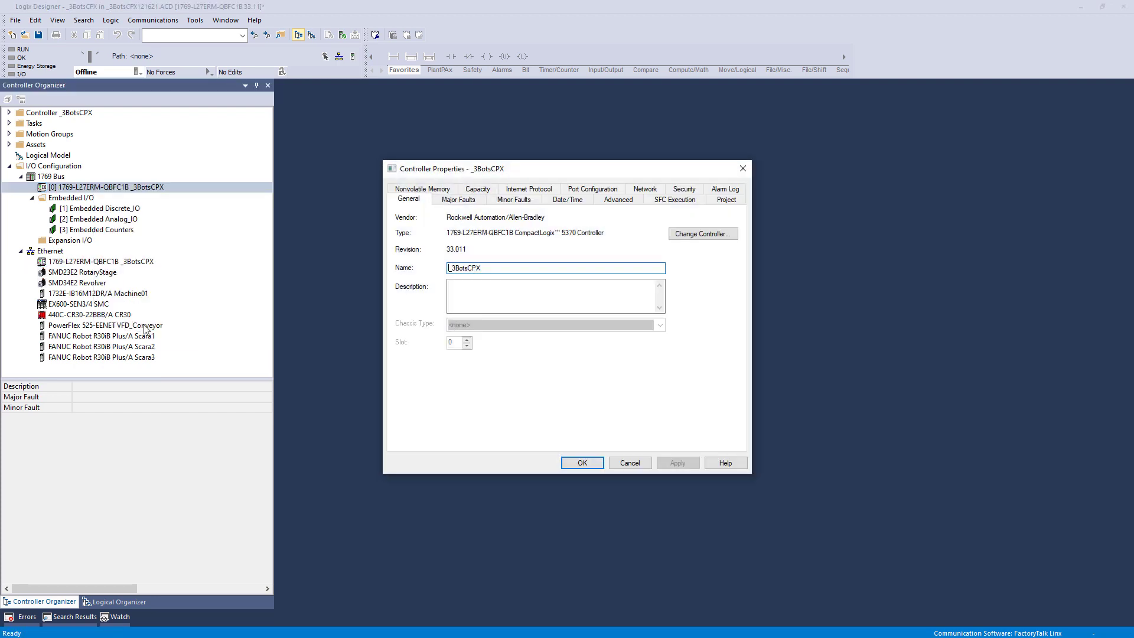
left_click(628, 462)
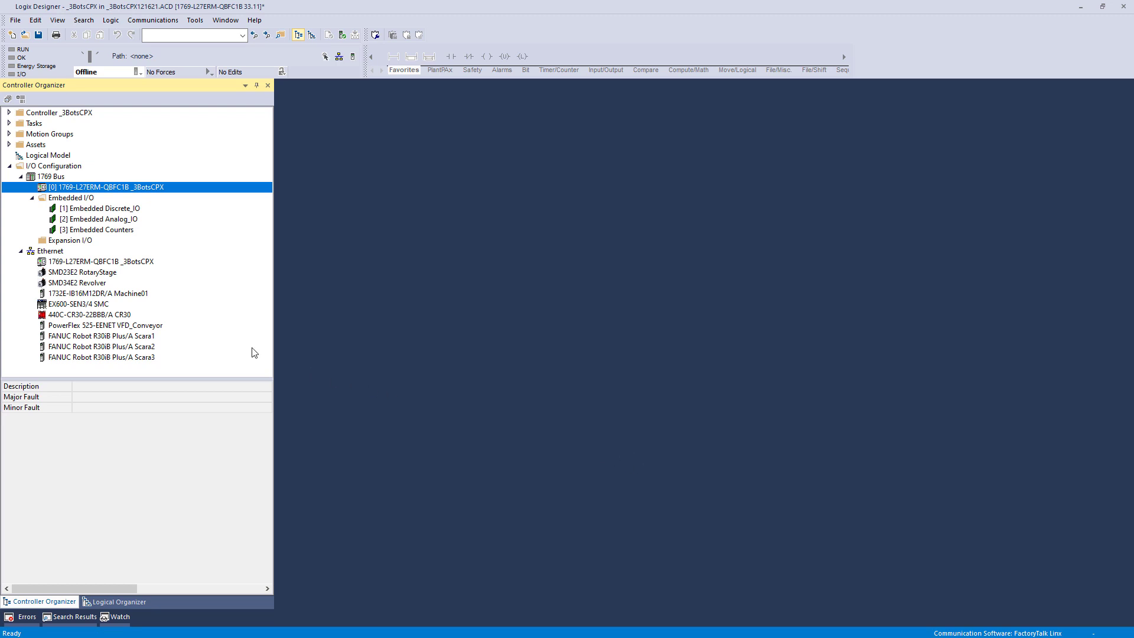
mouse_move(205, 308)
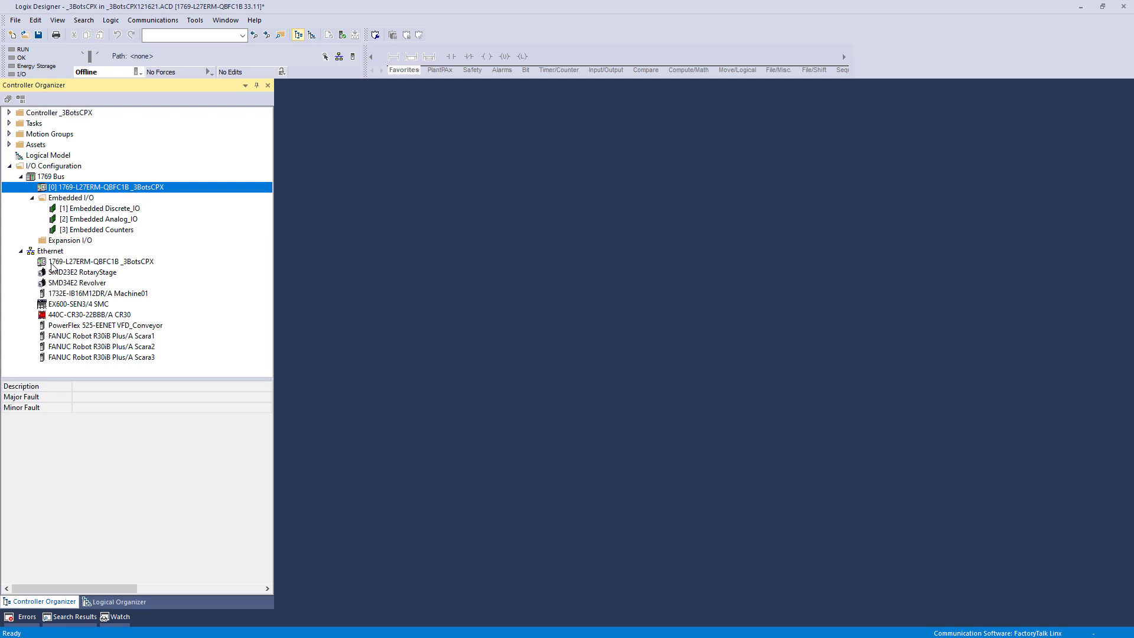
mouse_move(90, 283)
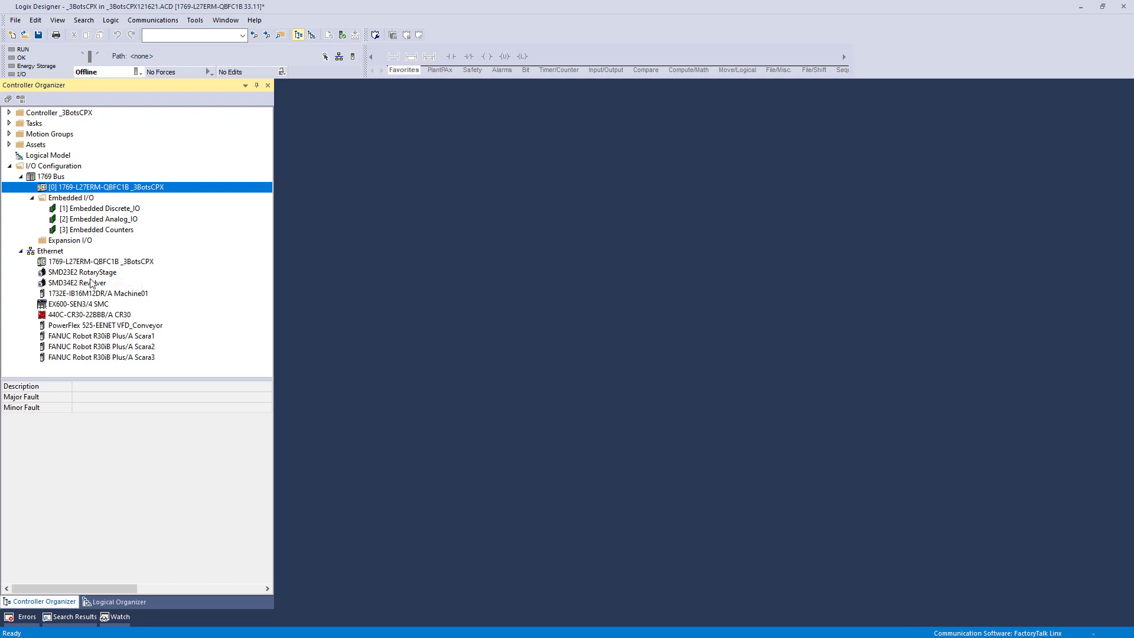
mouse_move(122, 287)
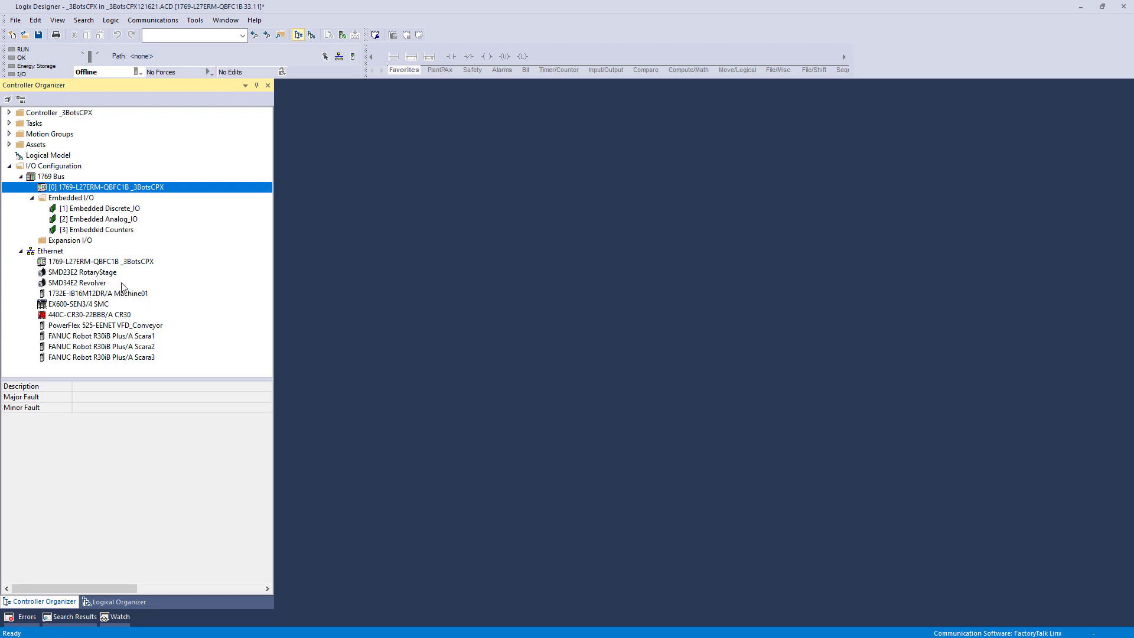
left_click(81, 271)
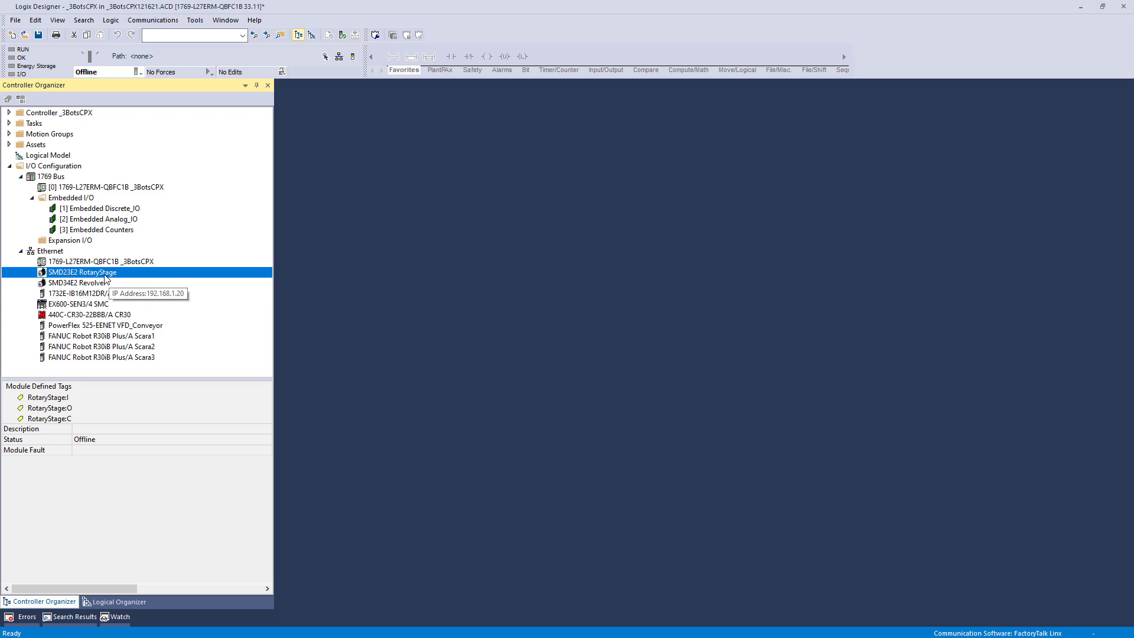
double_click(81, 271)
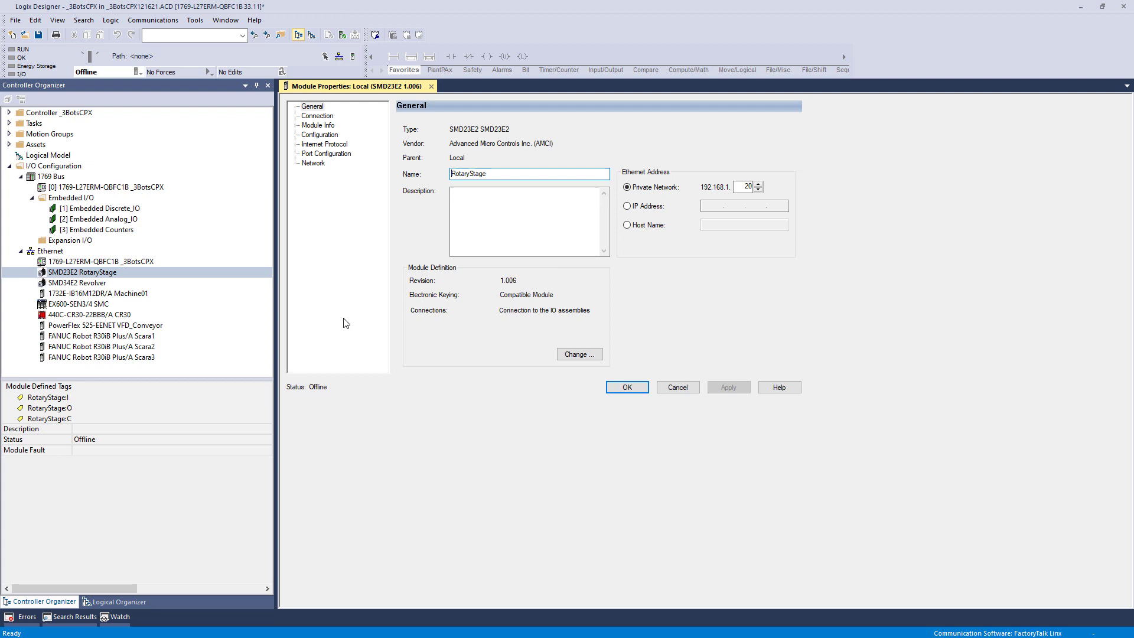
left_click(677, 387)
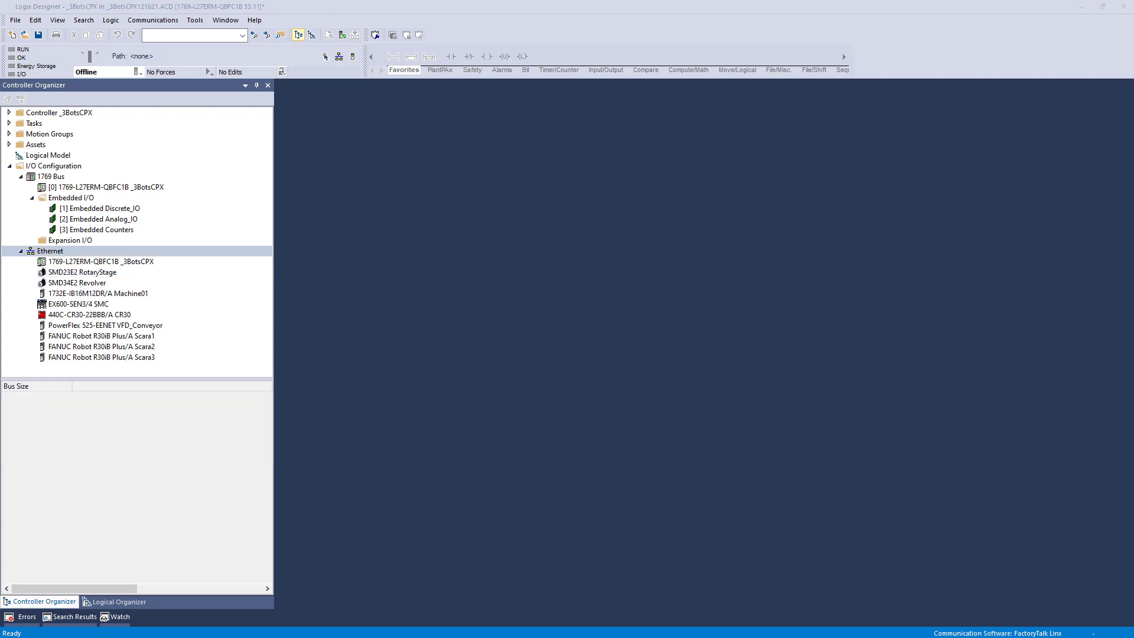